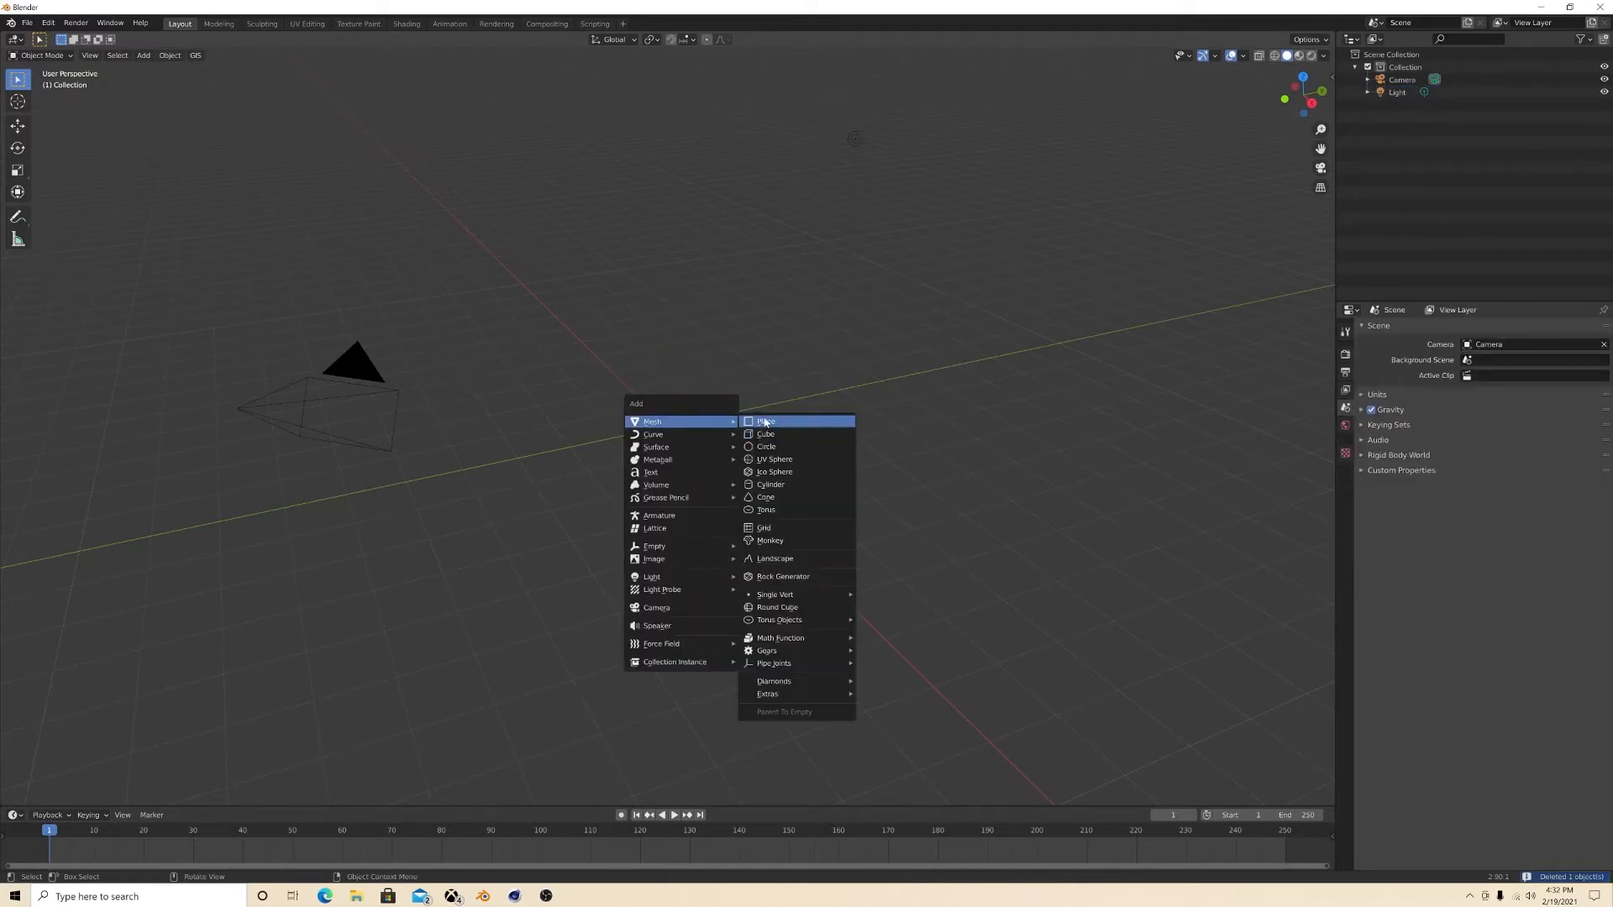
Step: Add a plane, scale it into a long rectangle and begin rotating it upright
click(765, 420)
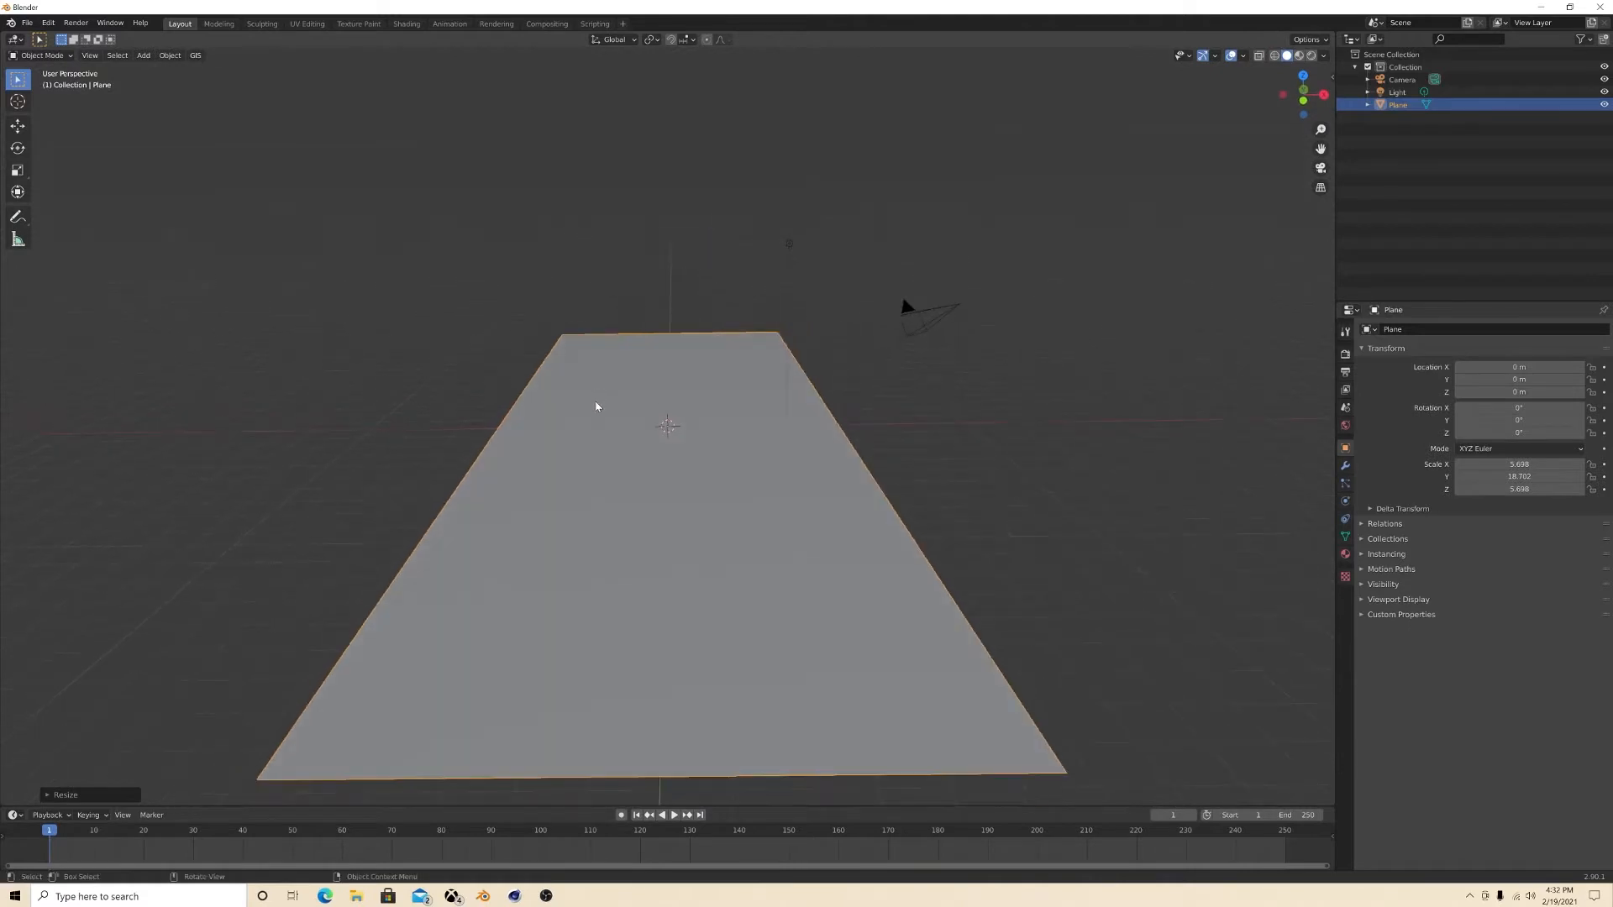
key(r)
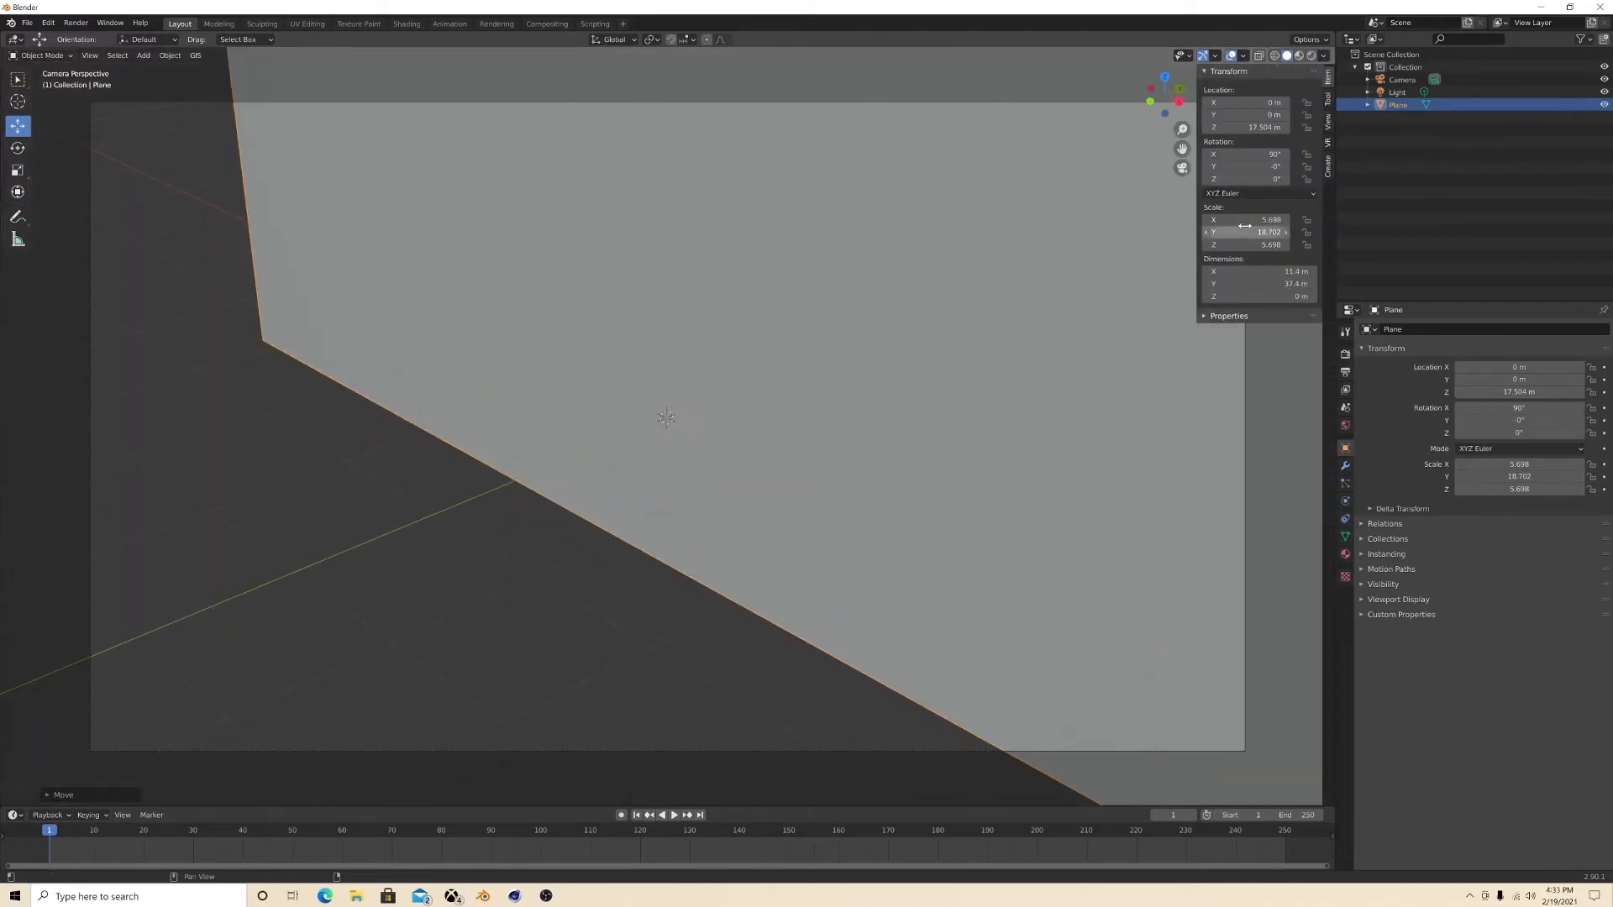
Step: Raise the upright plane via its transform values and move into its mesh data properties
click(1327, 111)
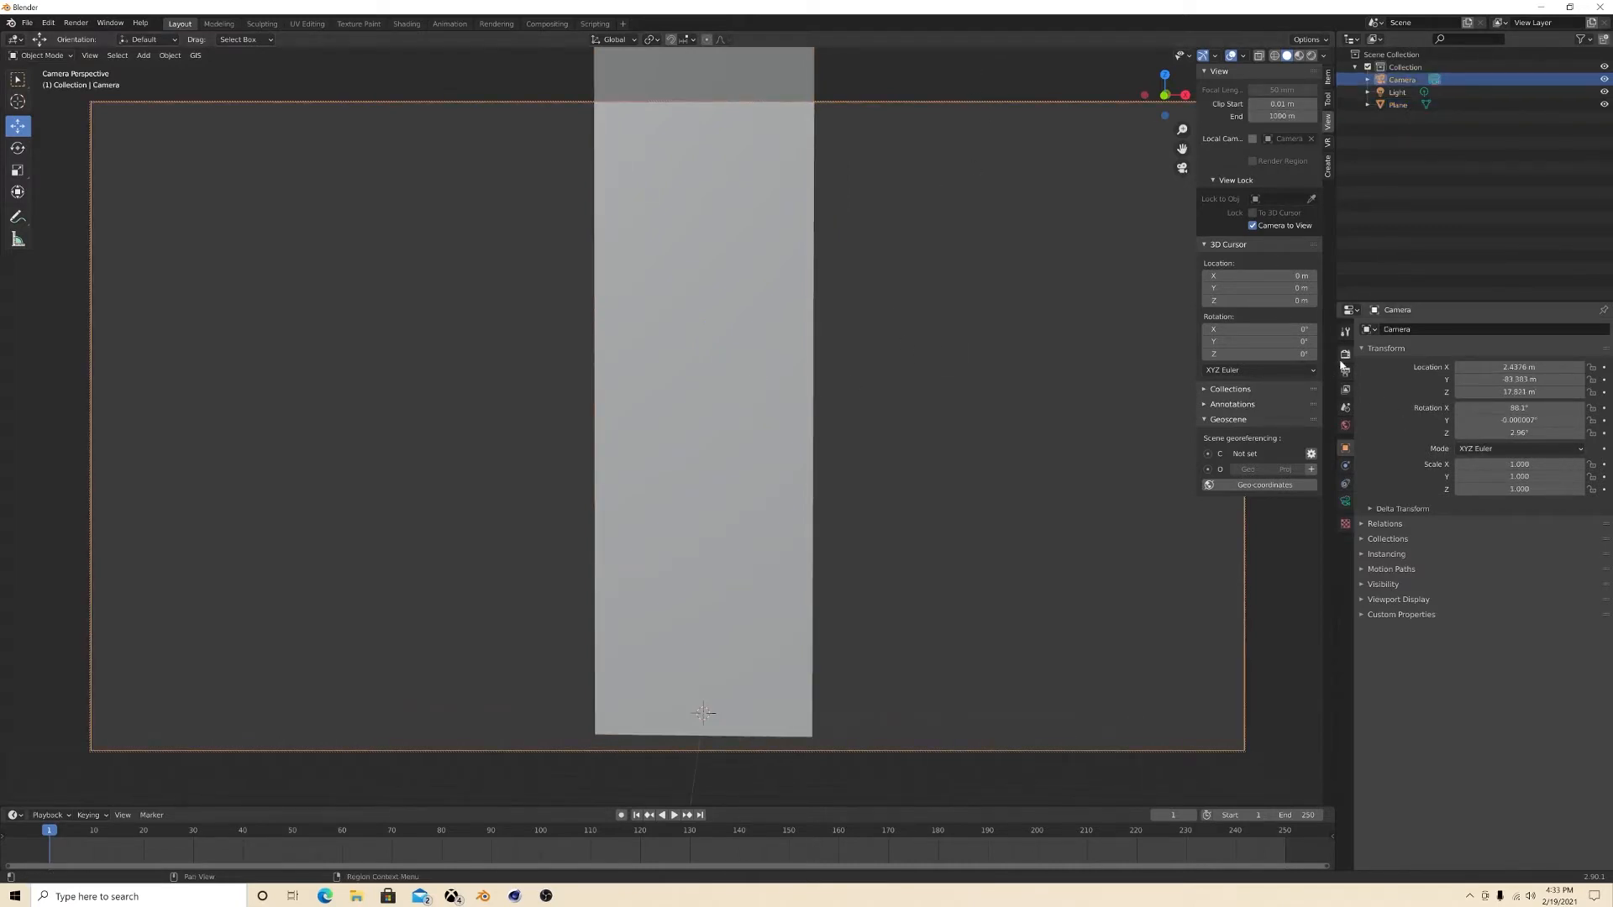
click(1344, 349)
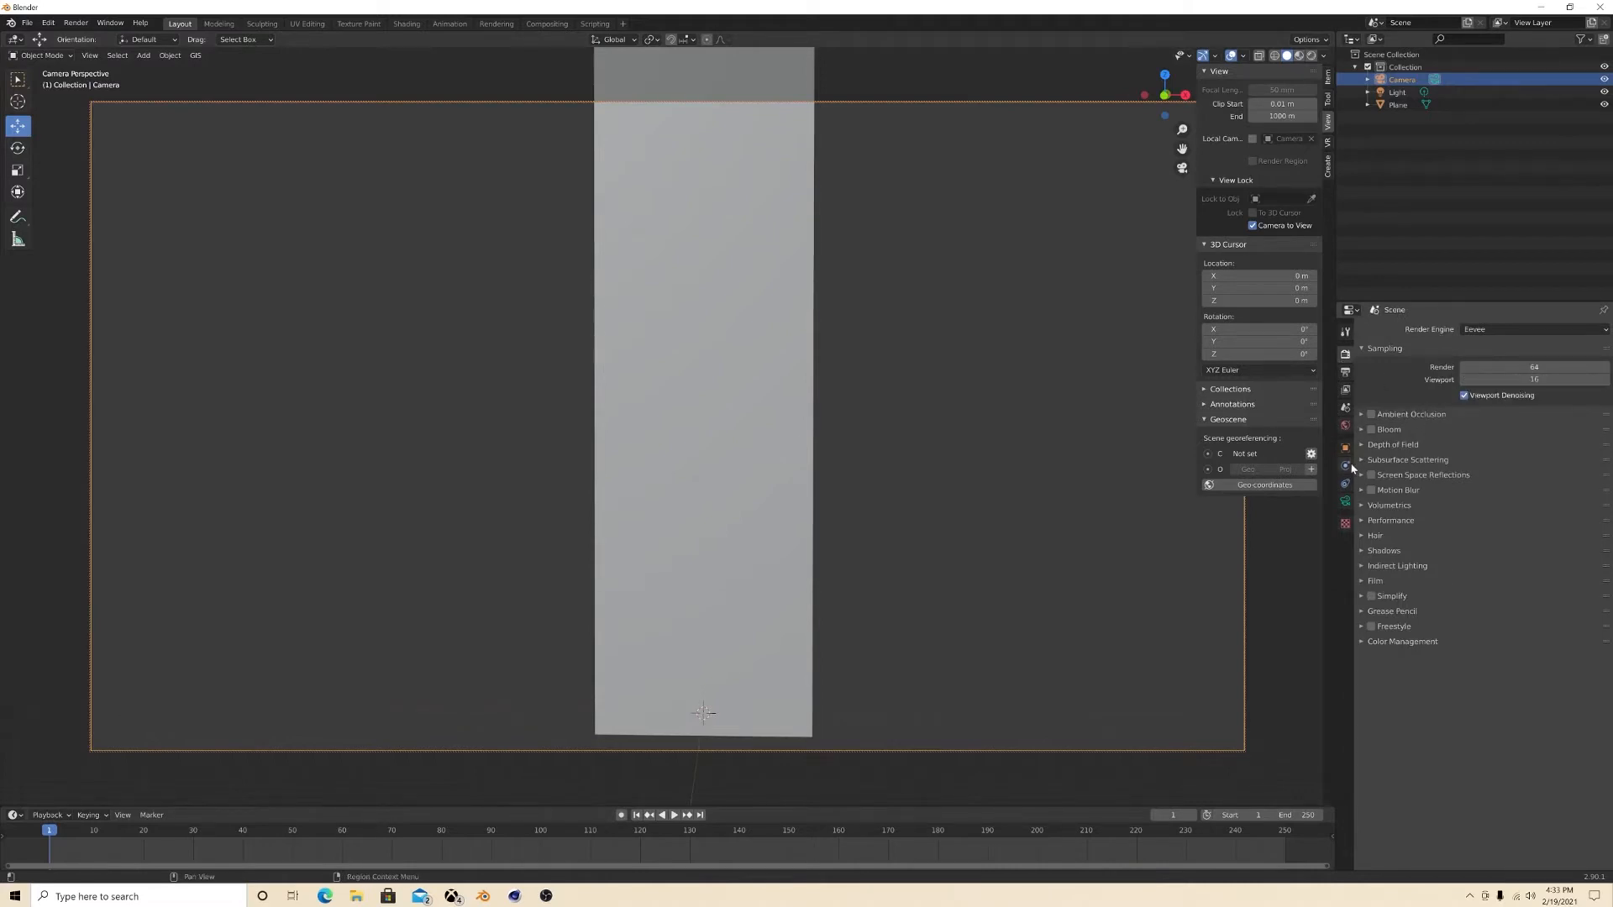
click(1344, 467)
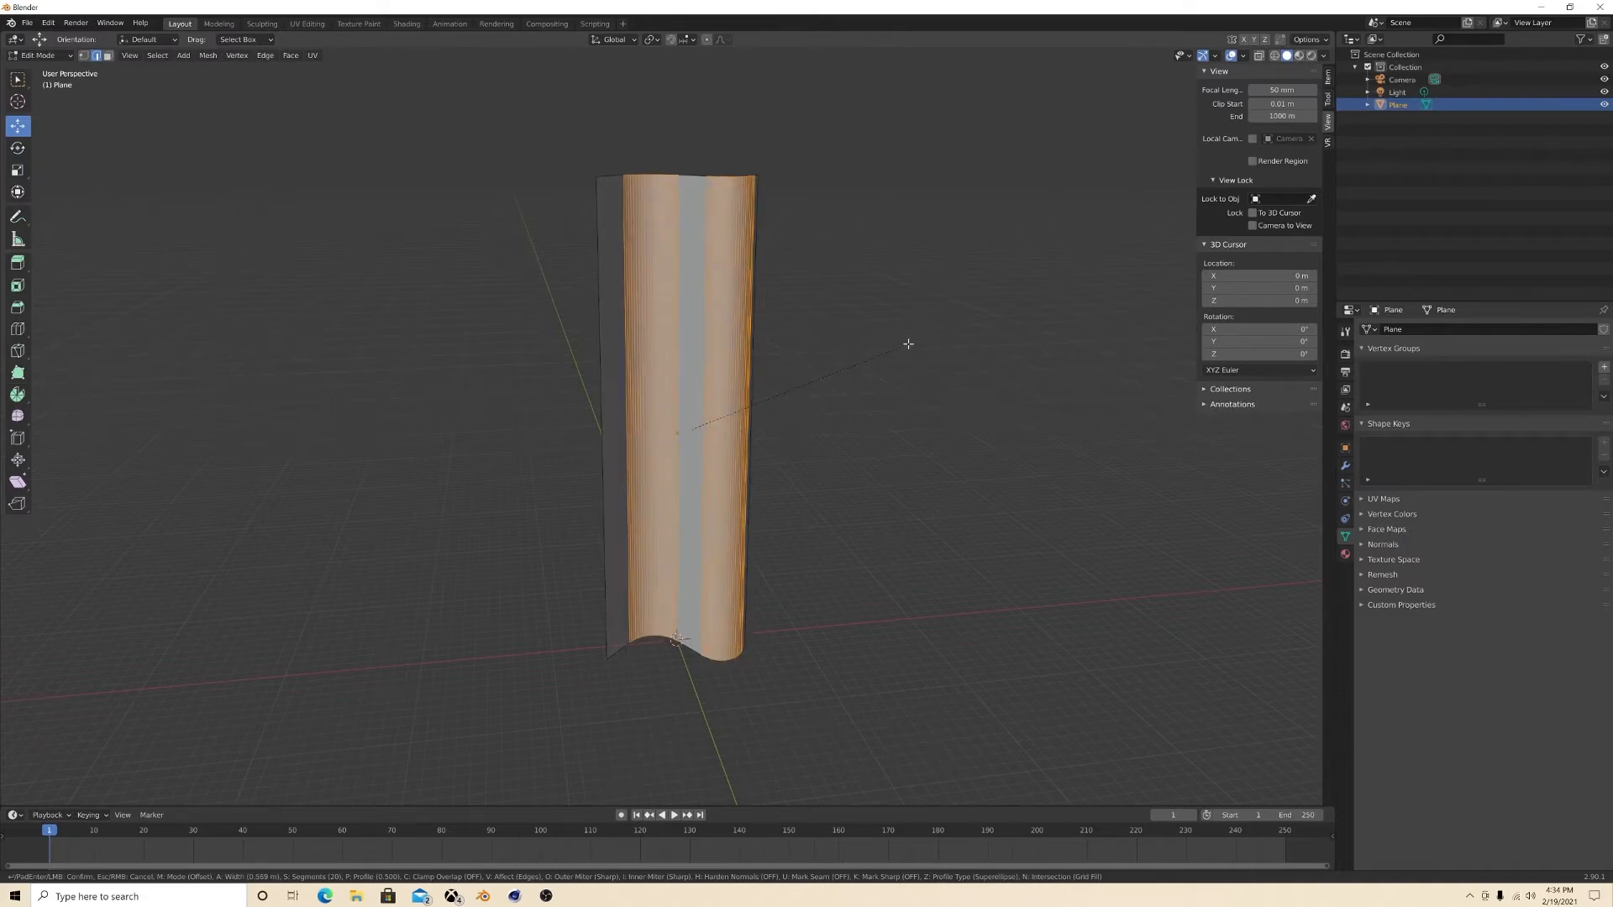
Step: Narrow the curved banner along X, check it through the camera and return to Edit Mode
key(Tab)
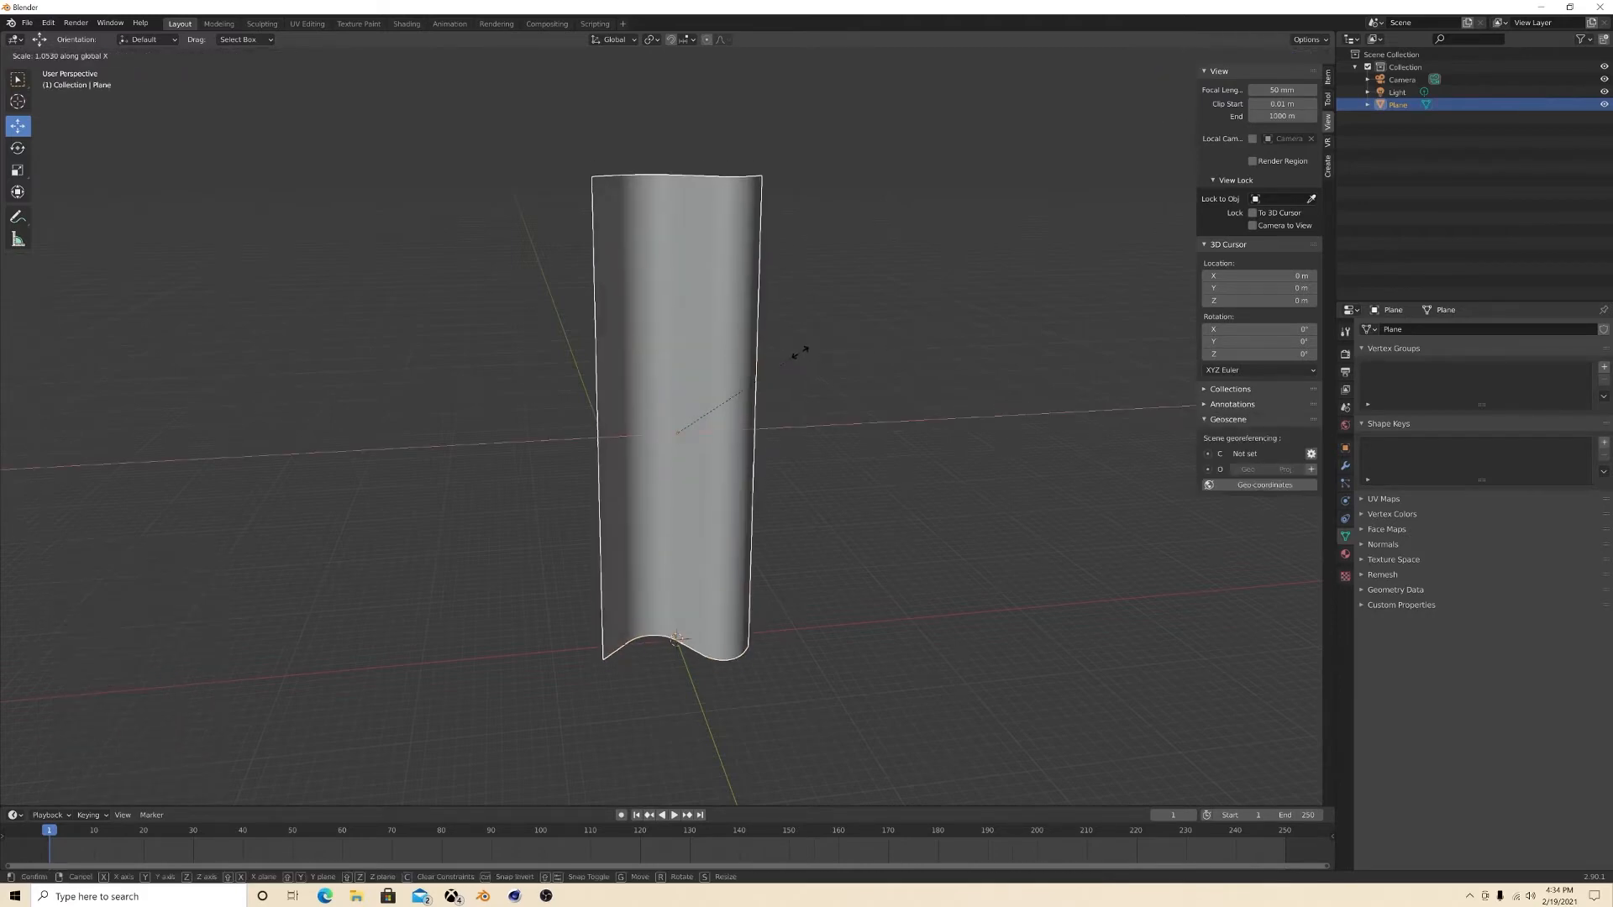
click(673, 412)
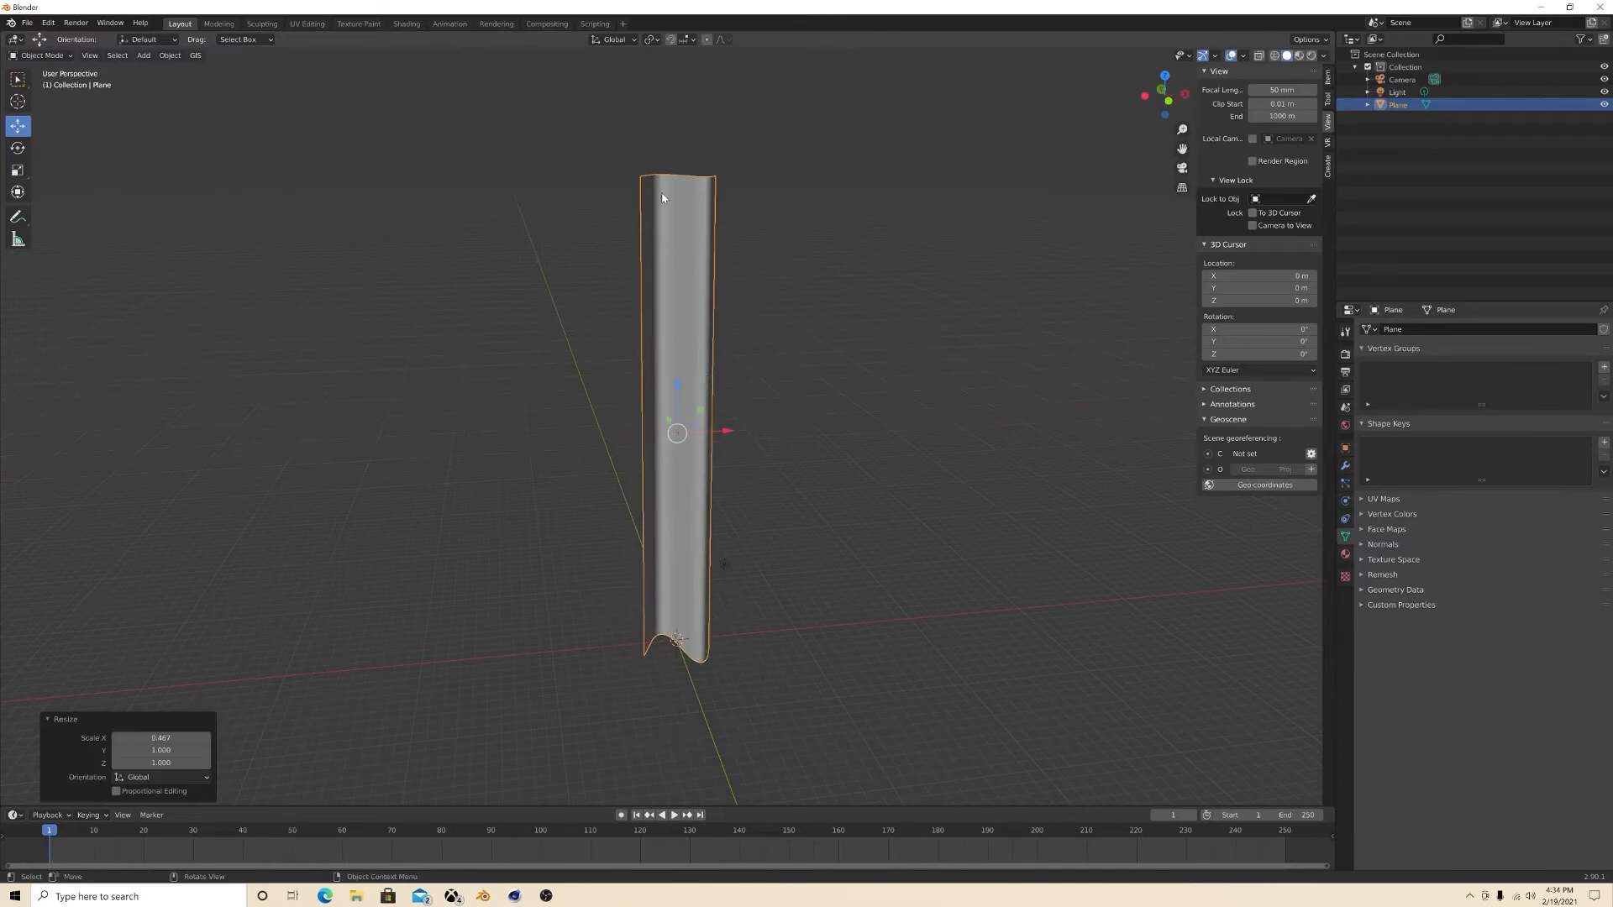
key(KP_0)
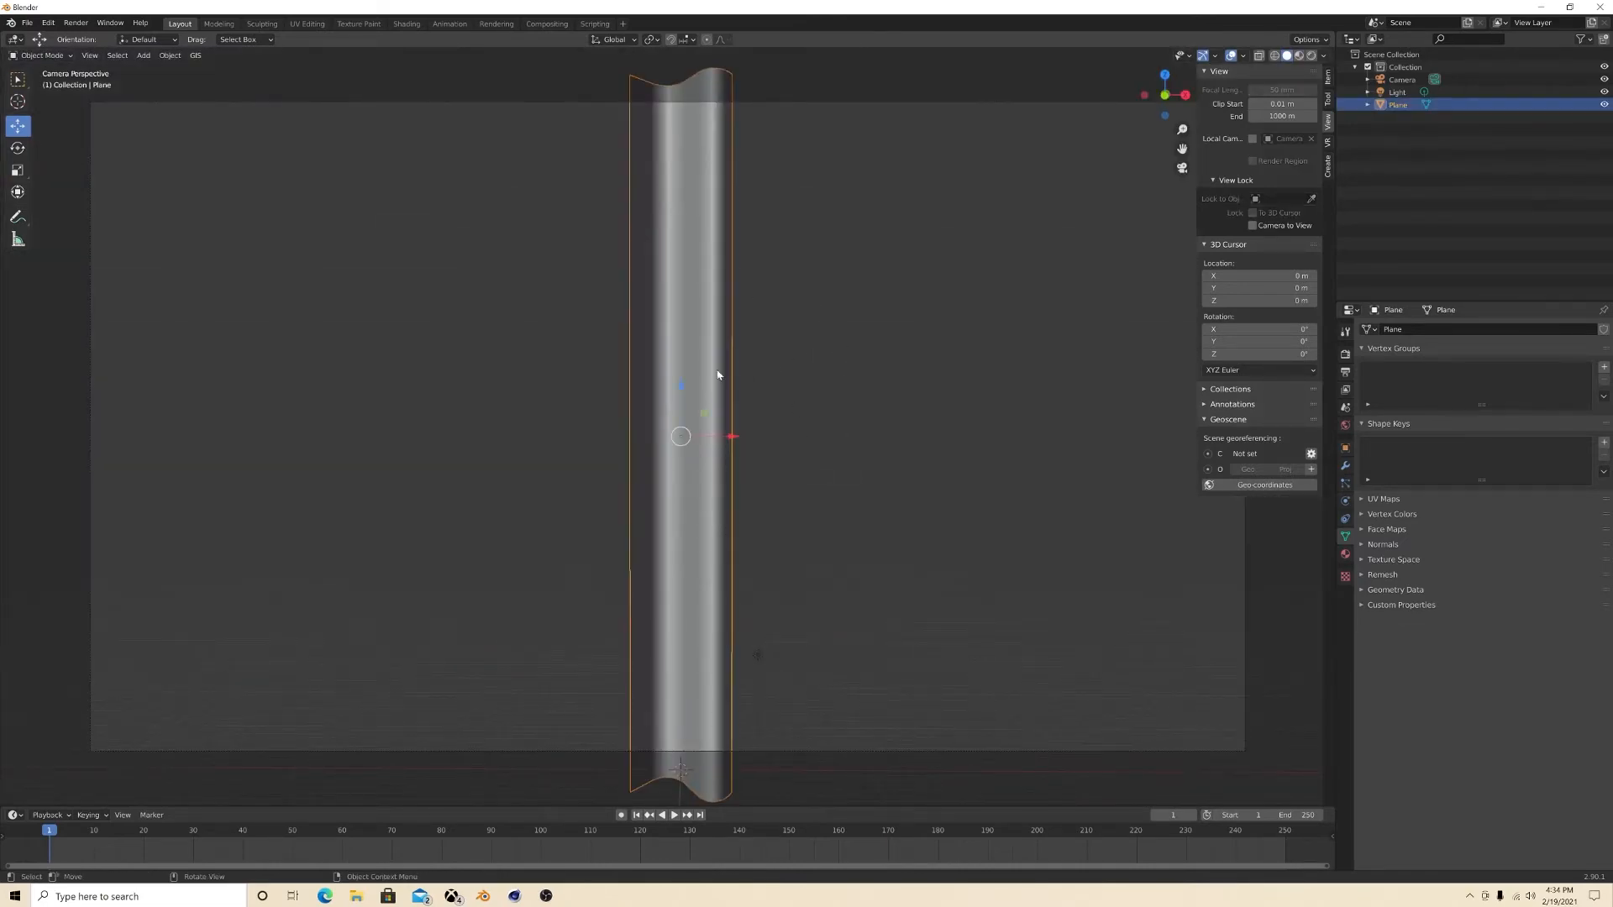
click(787, 400)
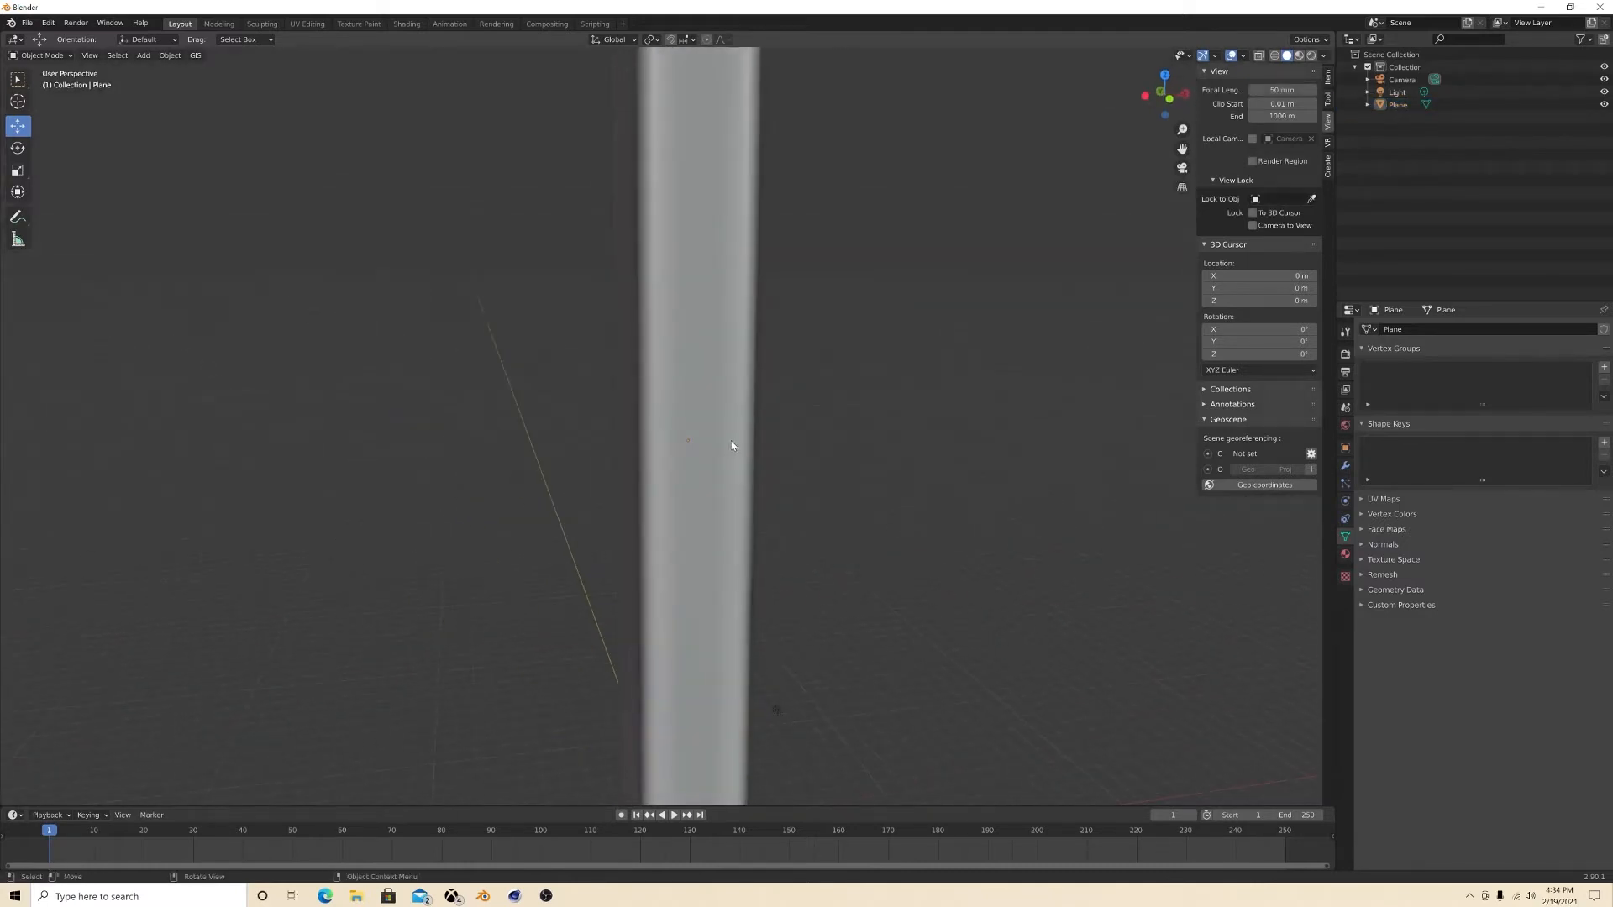
key(Tab)
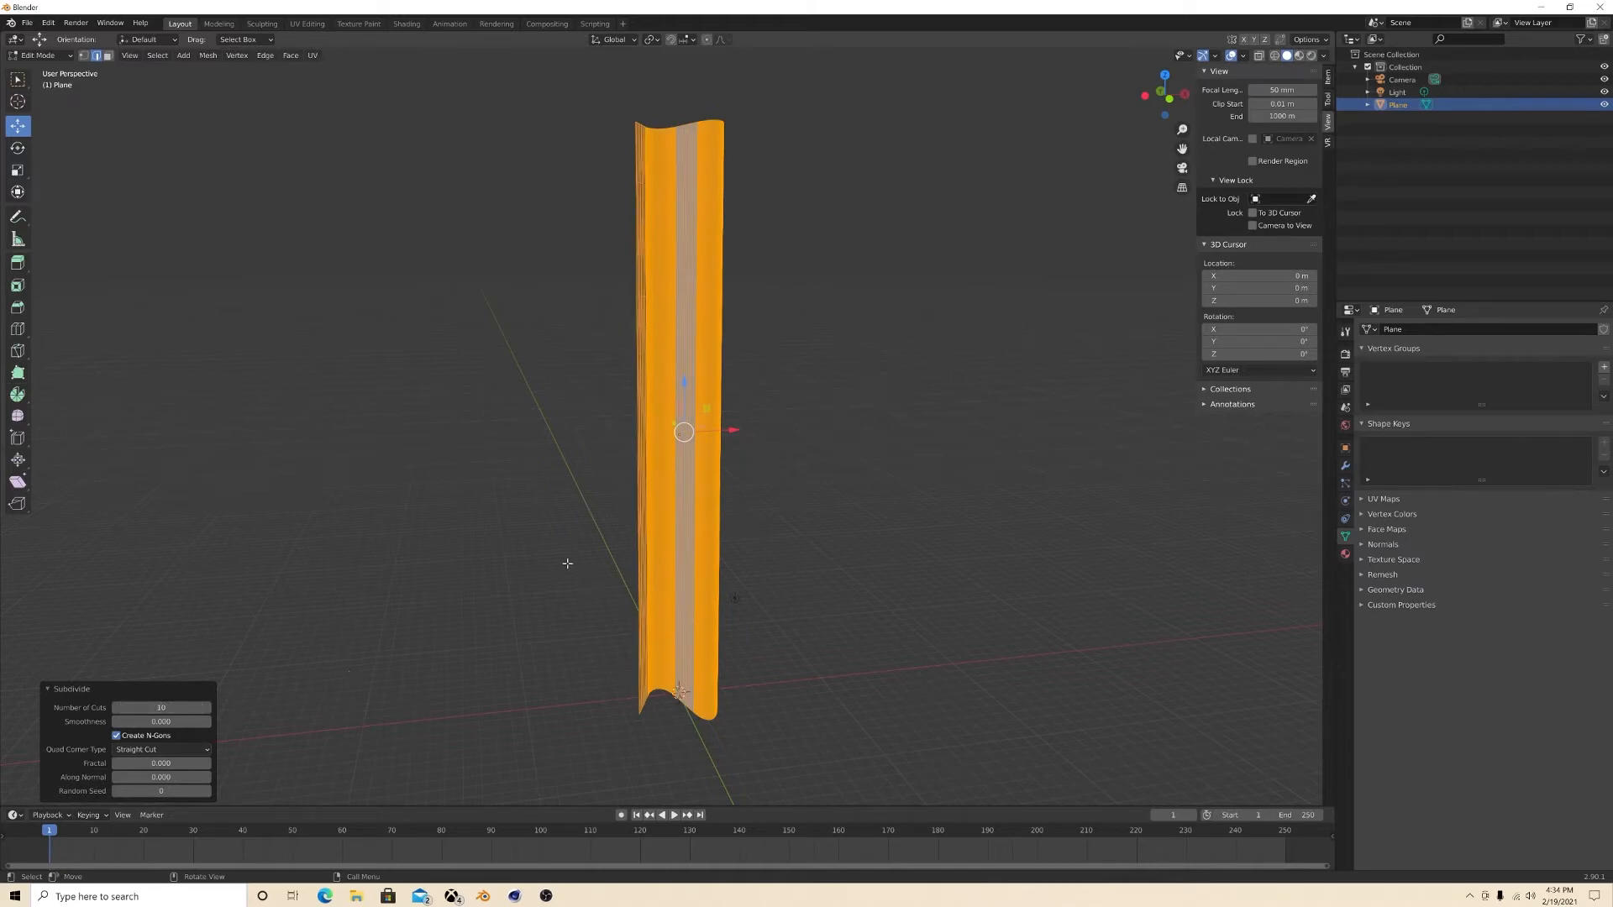
Step: Leave Edit Mode after subdividing and add a vertex group for the top edge
key(Tab)
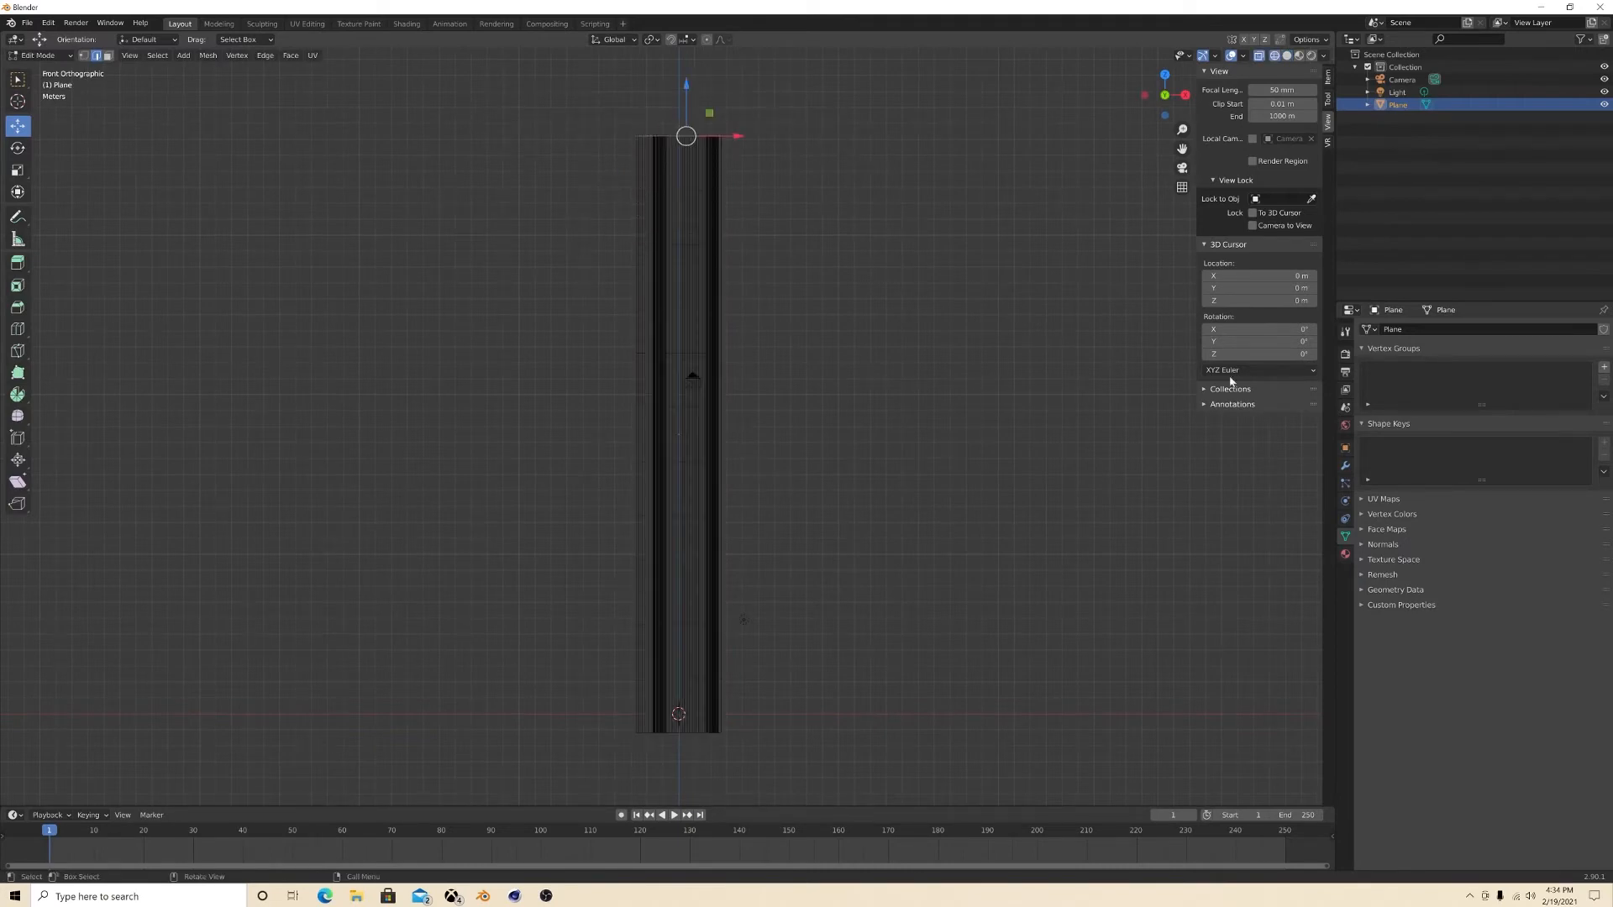
click(1603, 368)
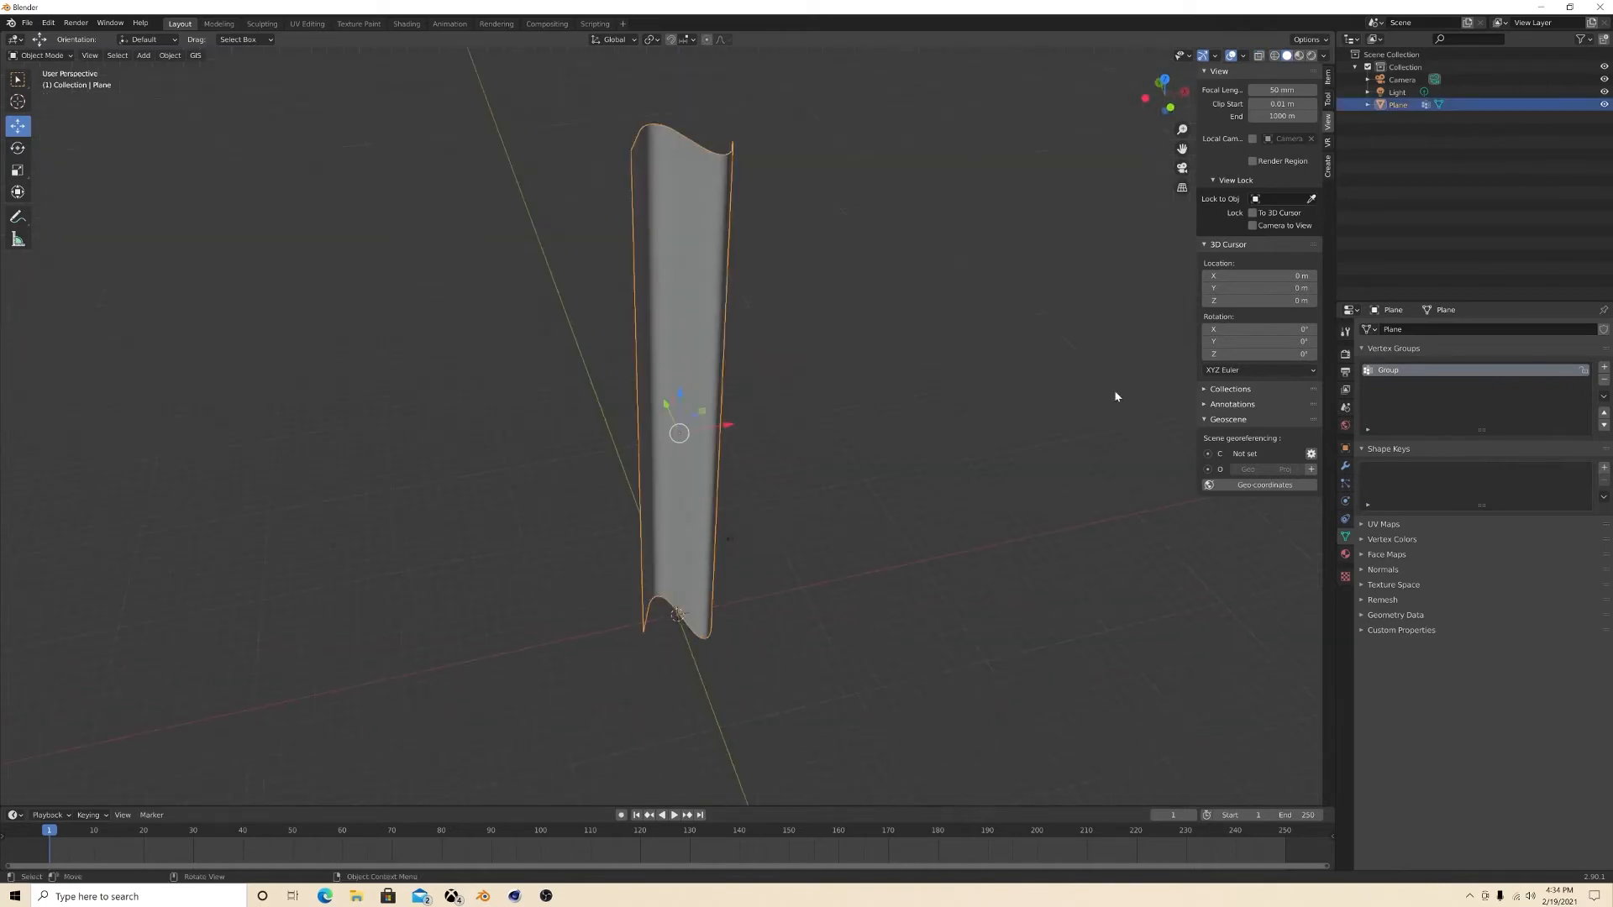
Step: Add a Cloth modifier to the banner, pin it by the vertex group and preview the motion
click(1384, 328)
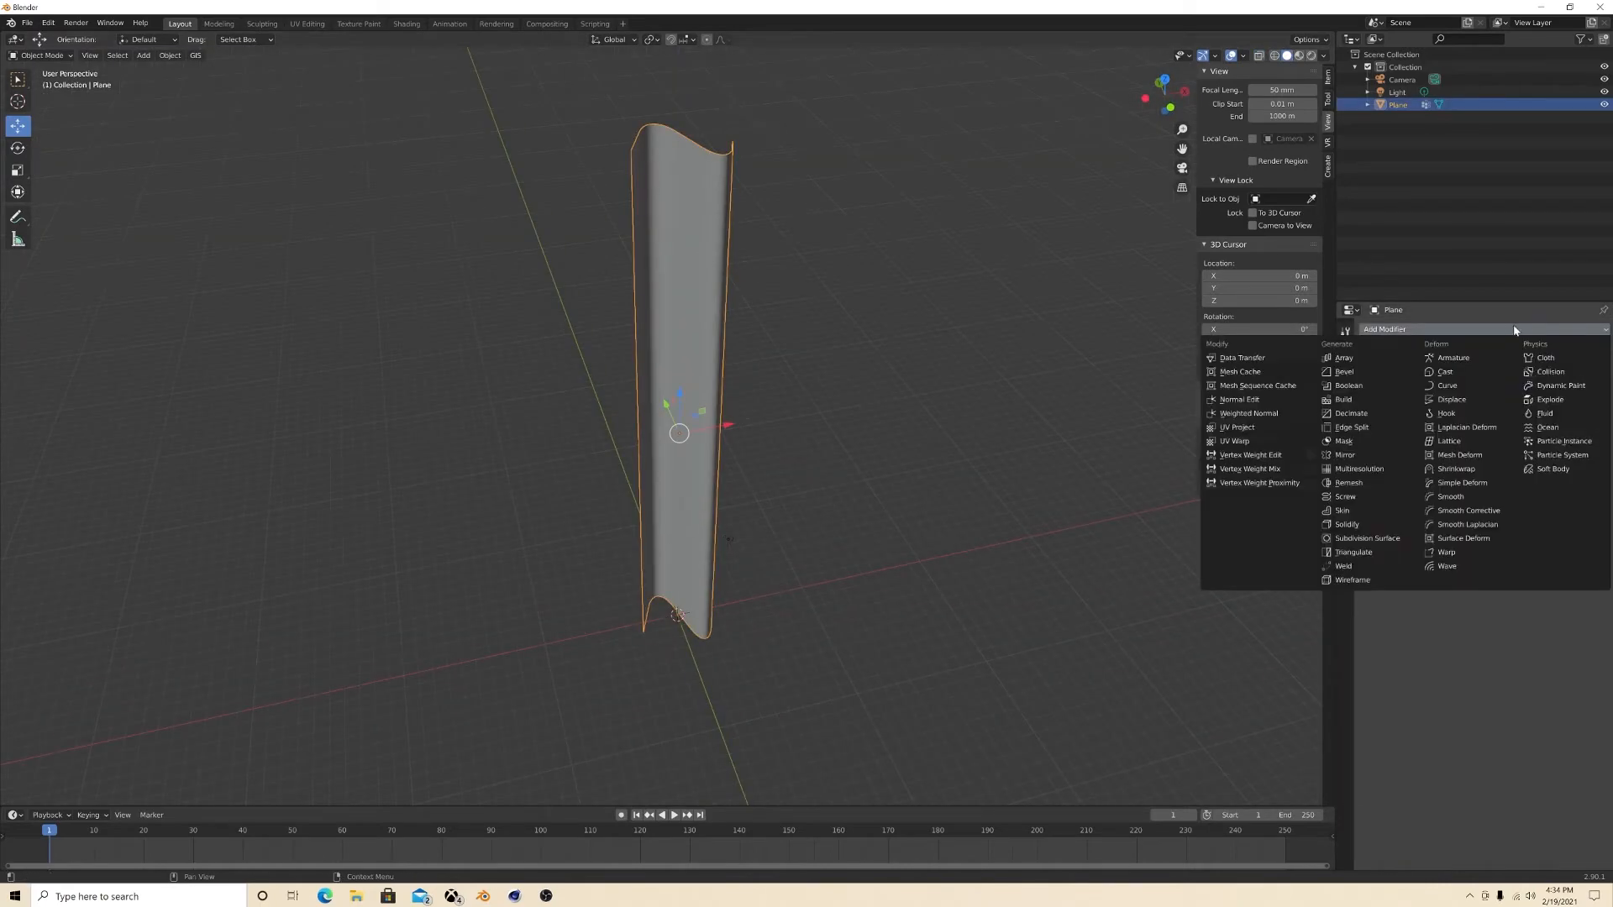
click(1545, 357)
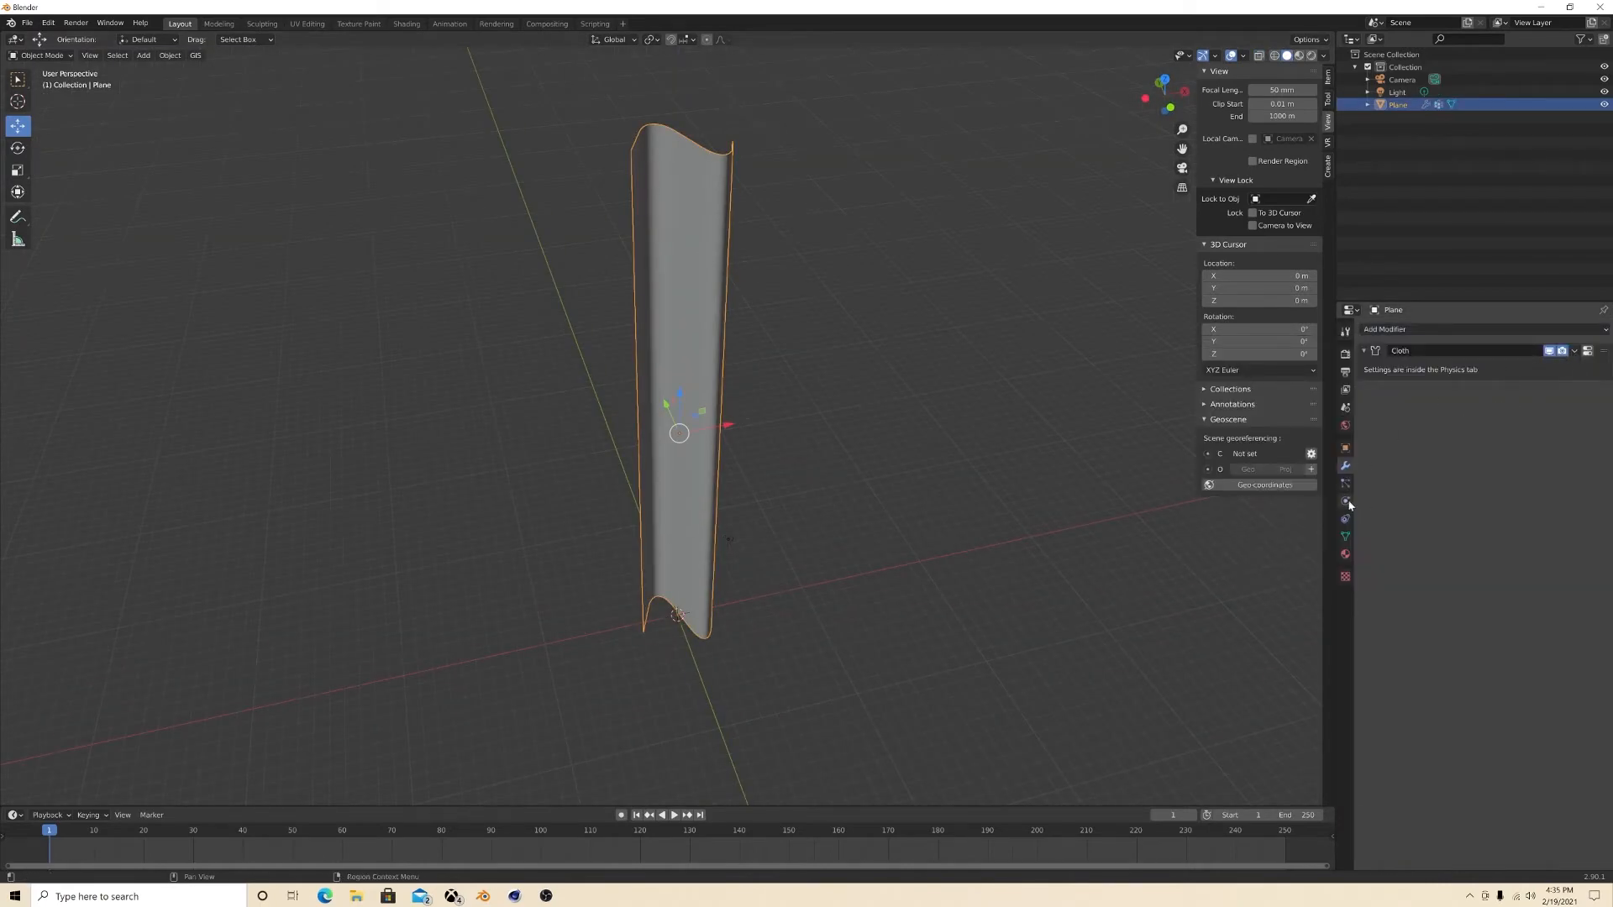
click(674, 814)
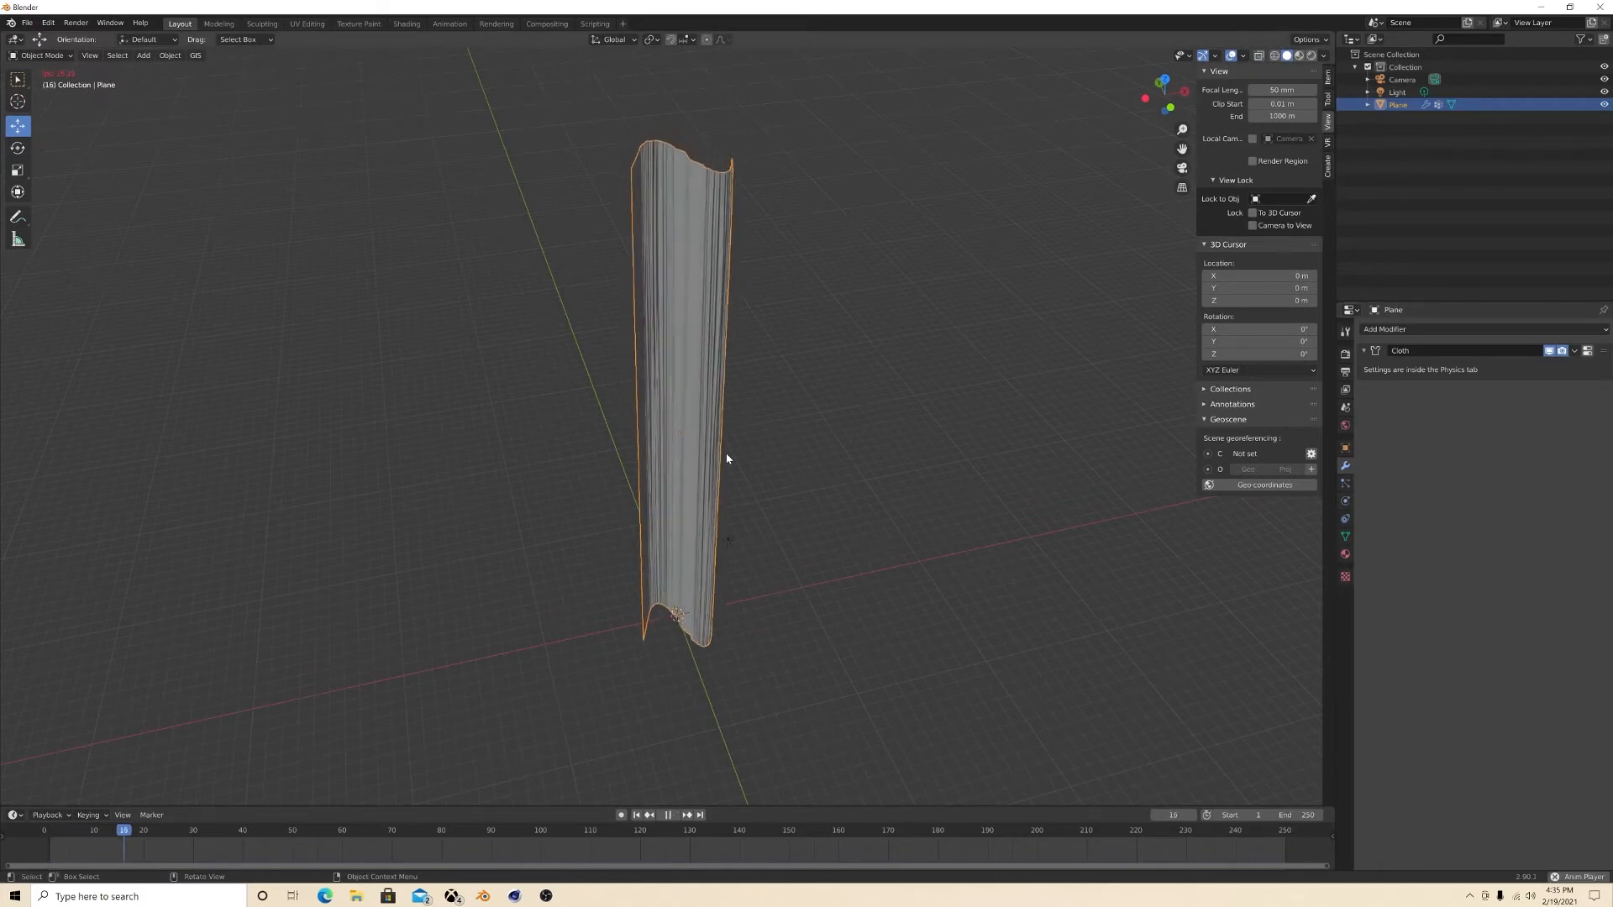
click(196, 830)
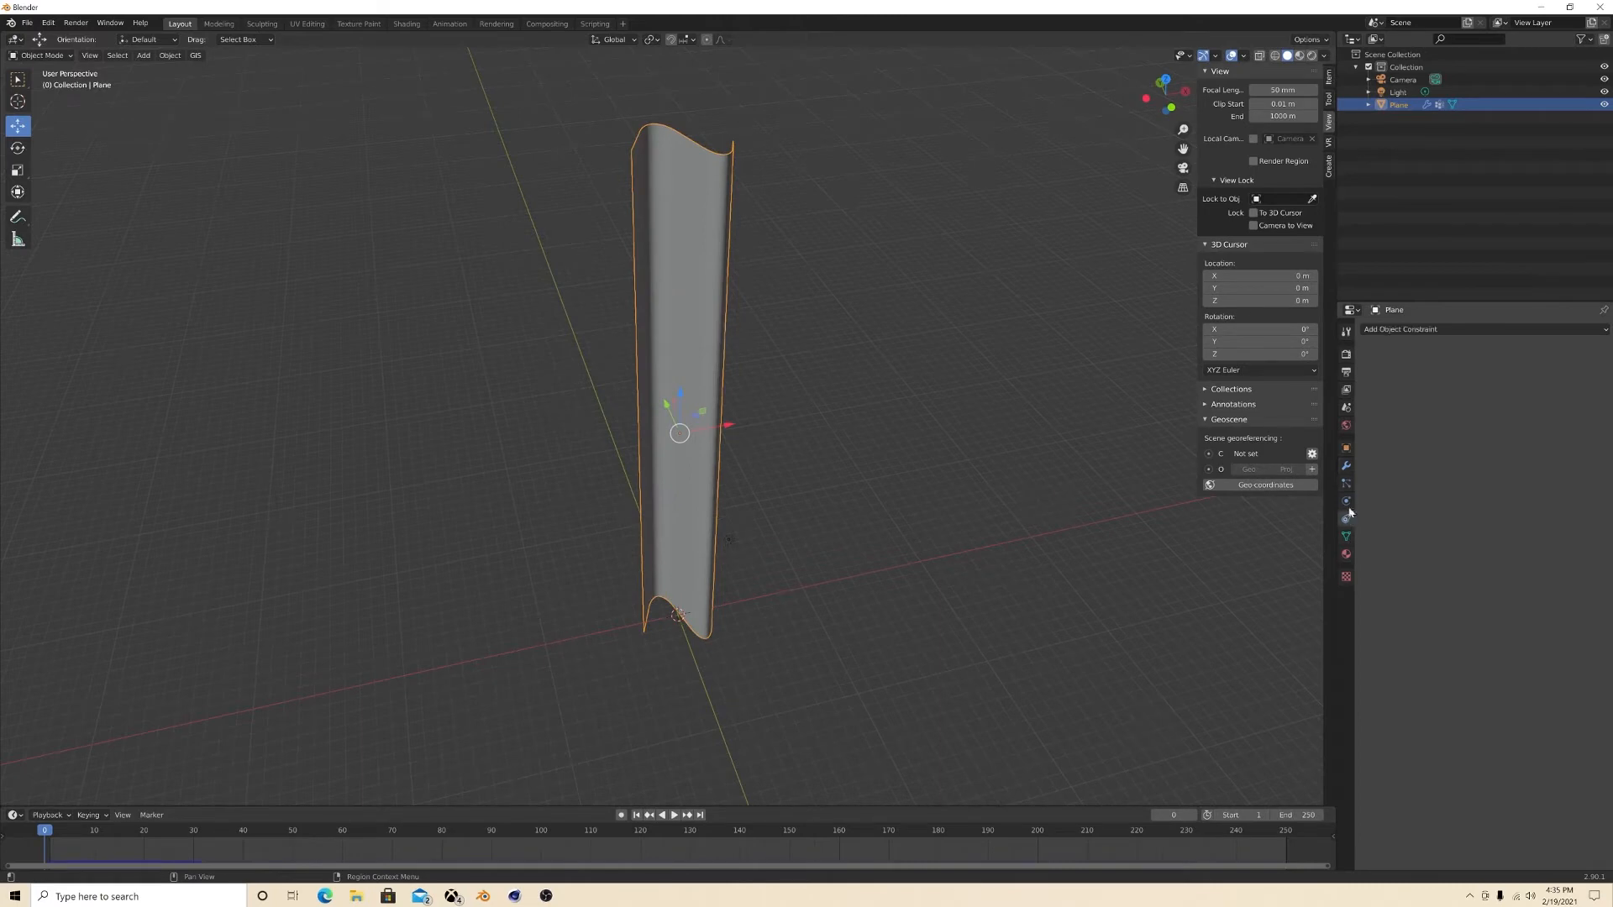
click(1345, 502)
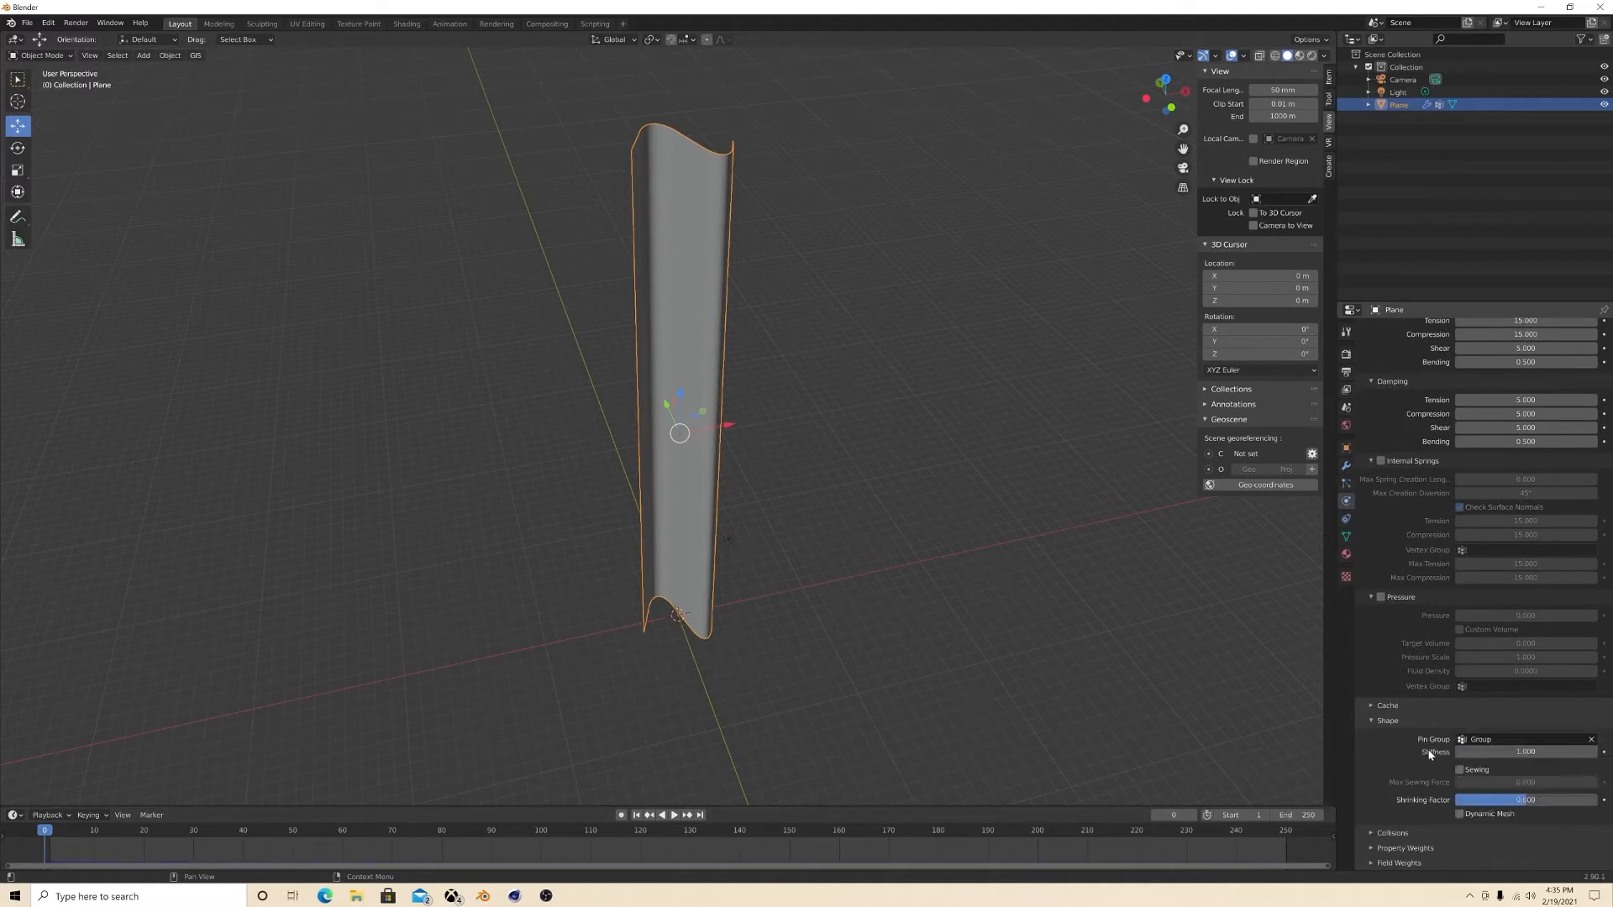
click(674, 814)
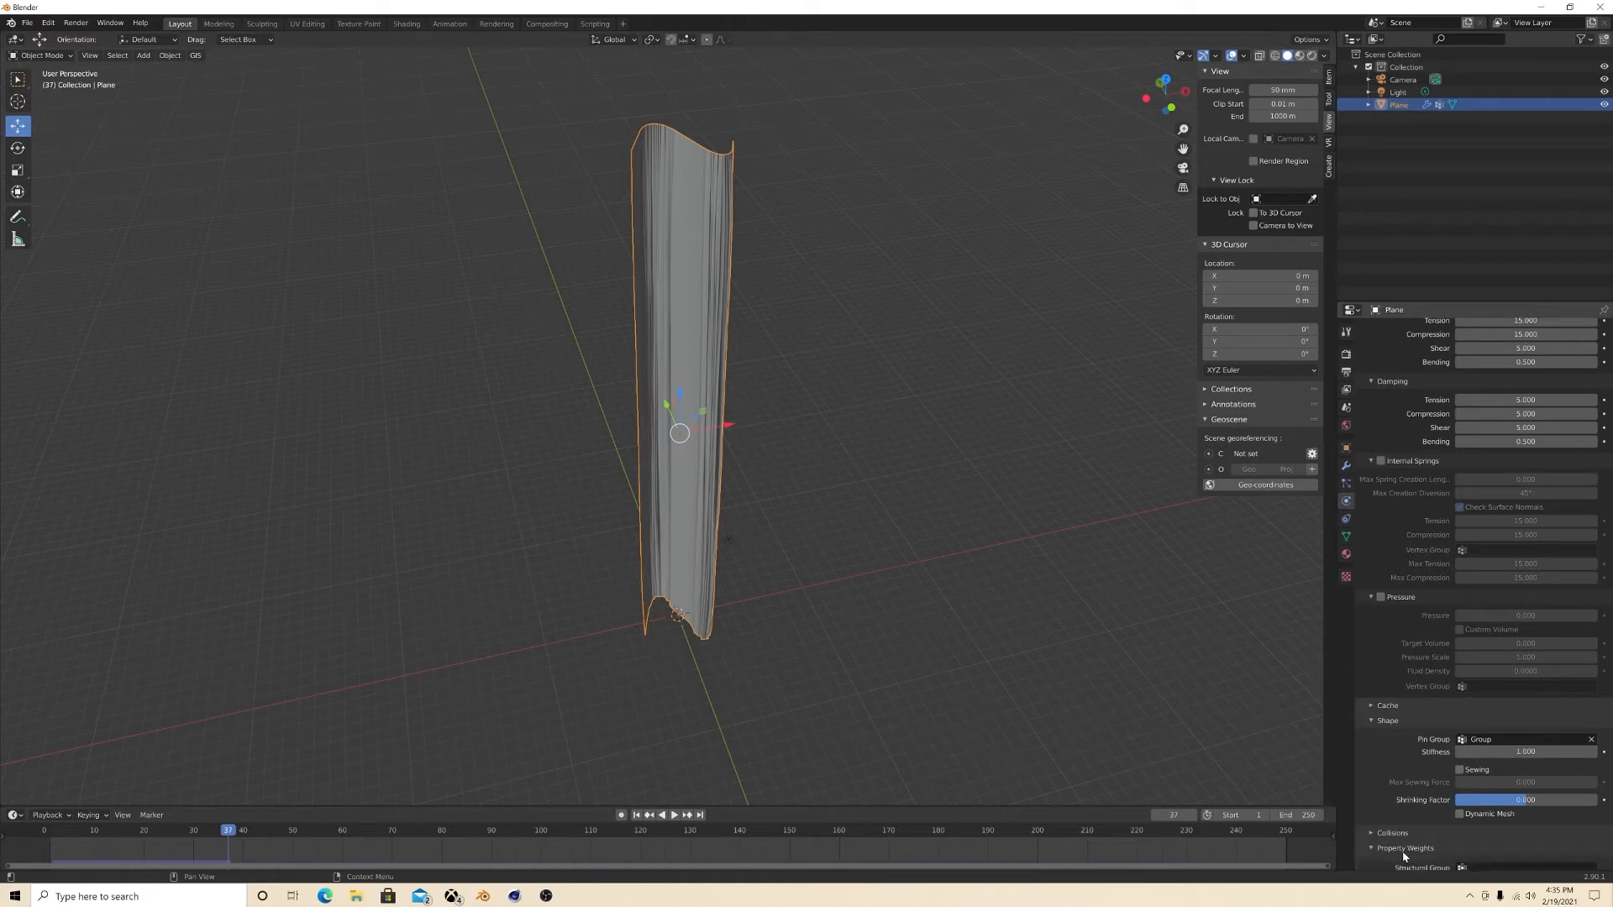
Step: Enable cloth self collisions, rewind to frame 1 and play the simulation
scroll(down, 3)
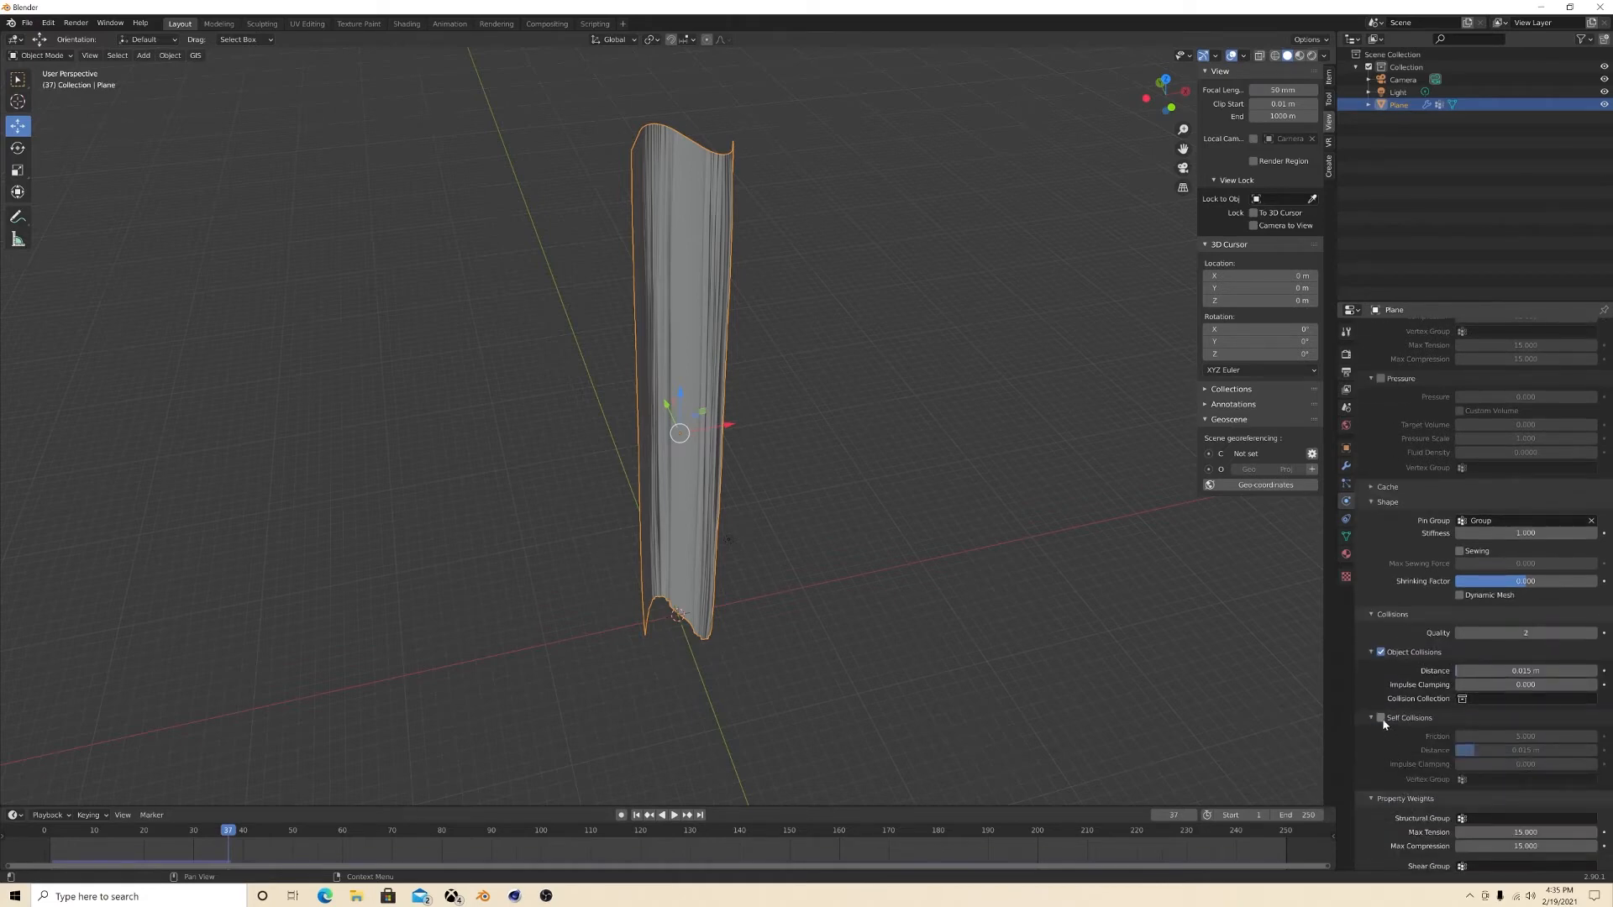
click(1380, 716)
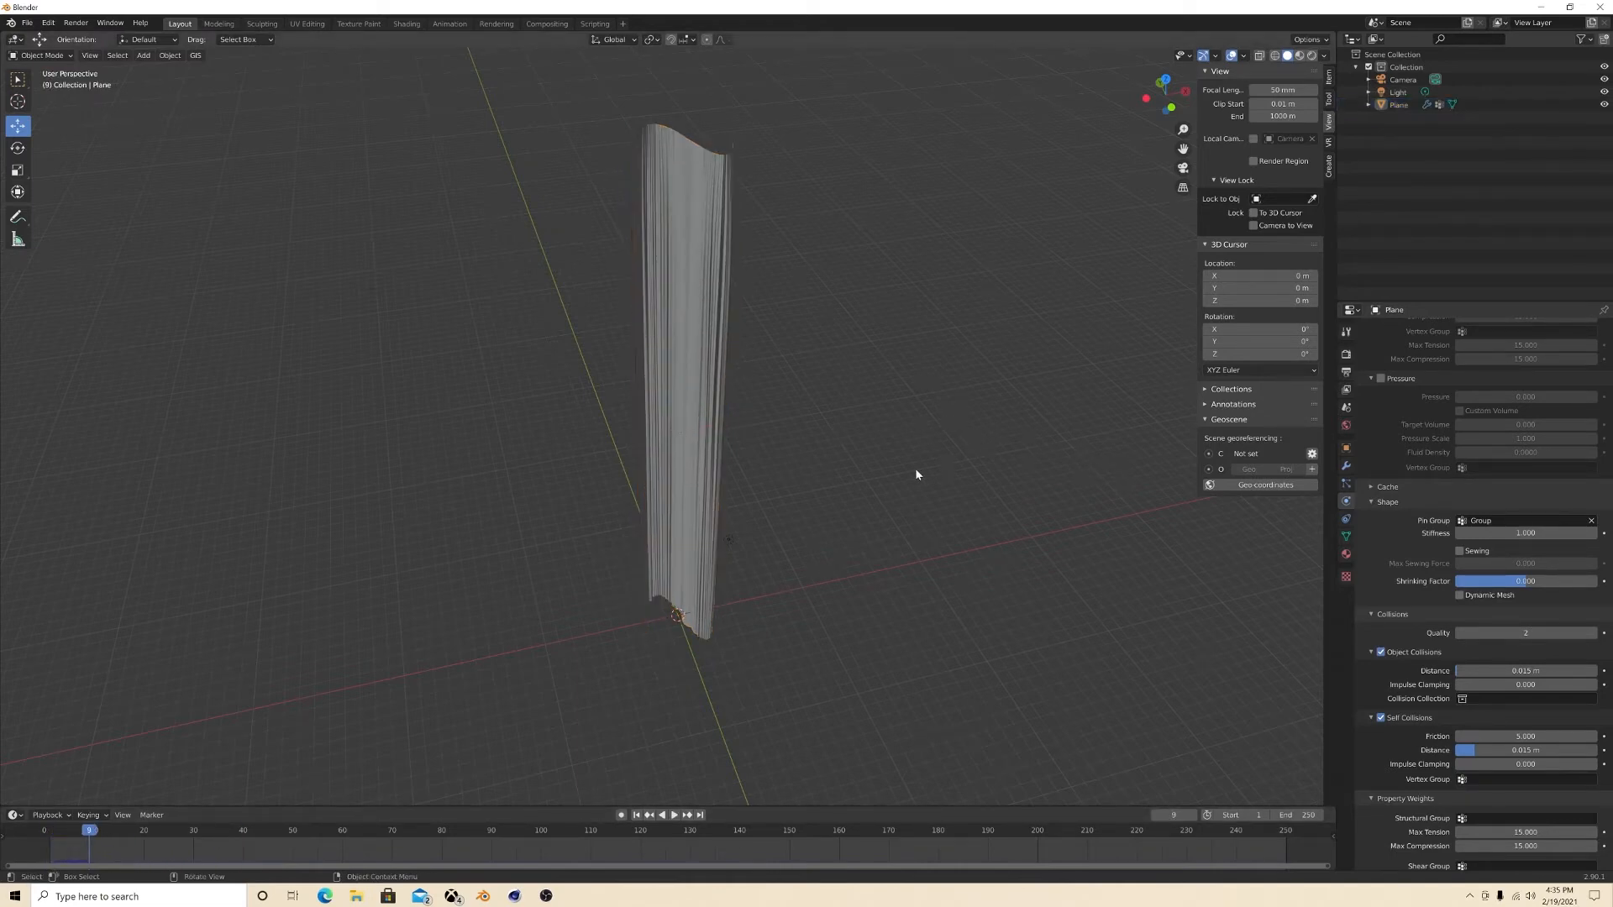
click(42, 830)
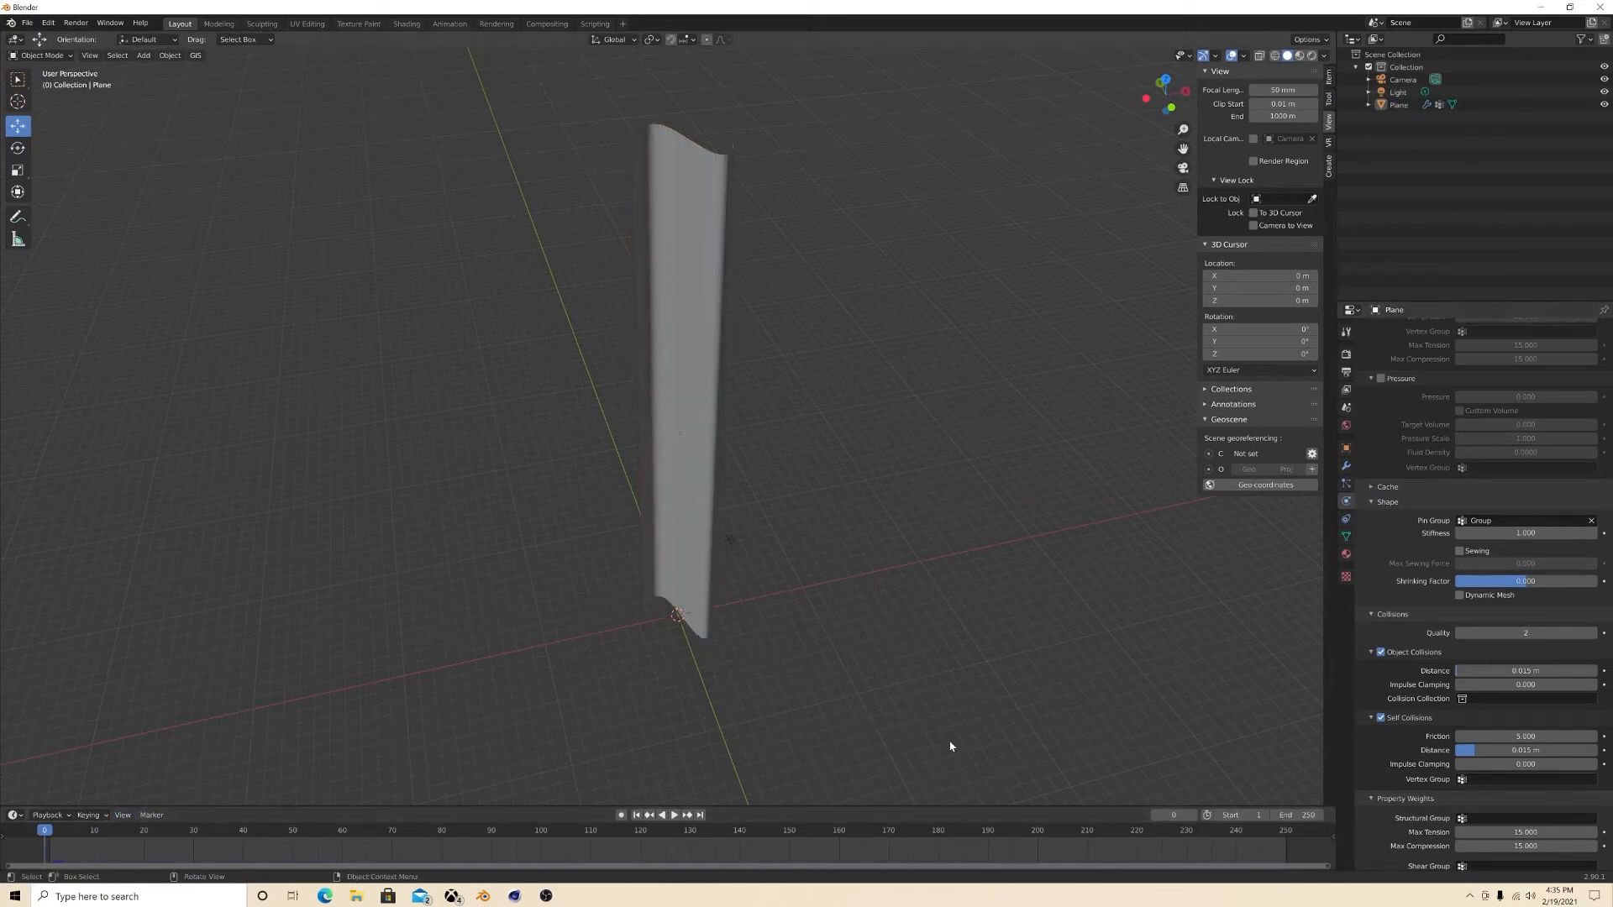
click(673, 815)
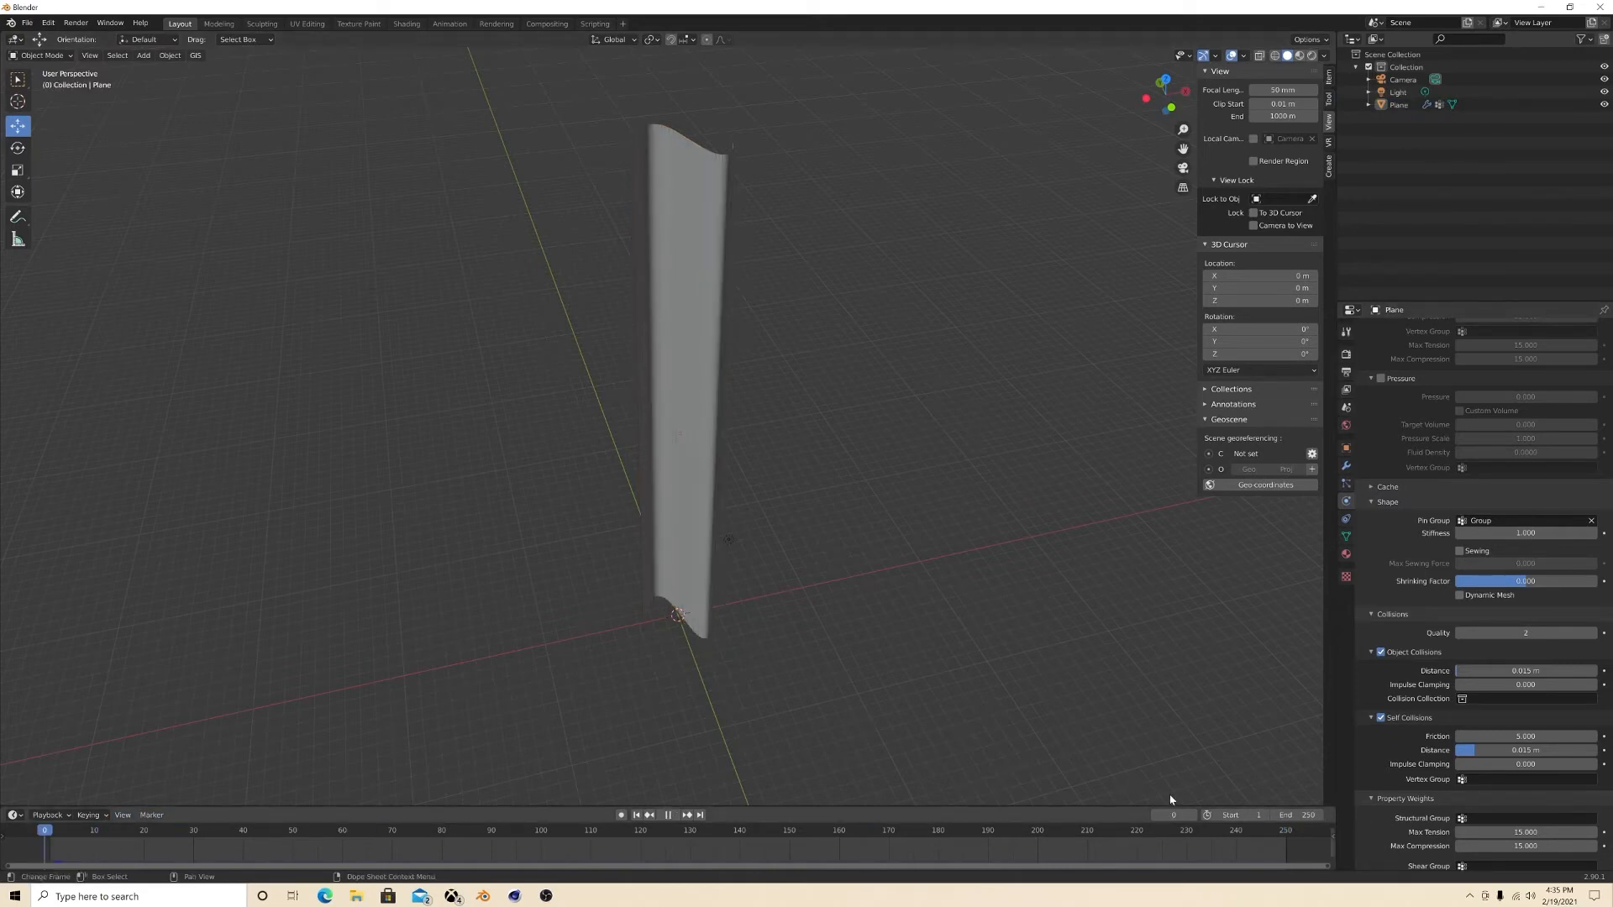
click(667, 815)
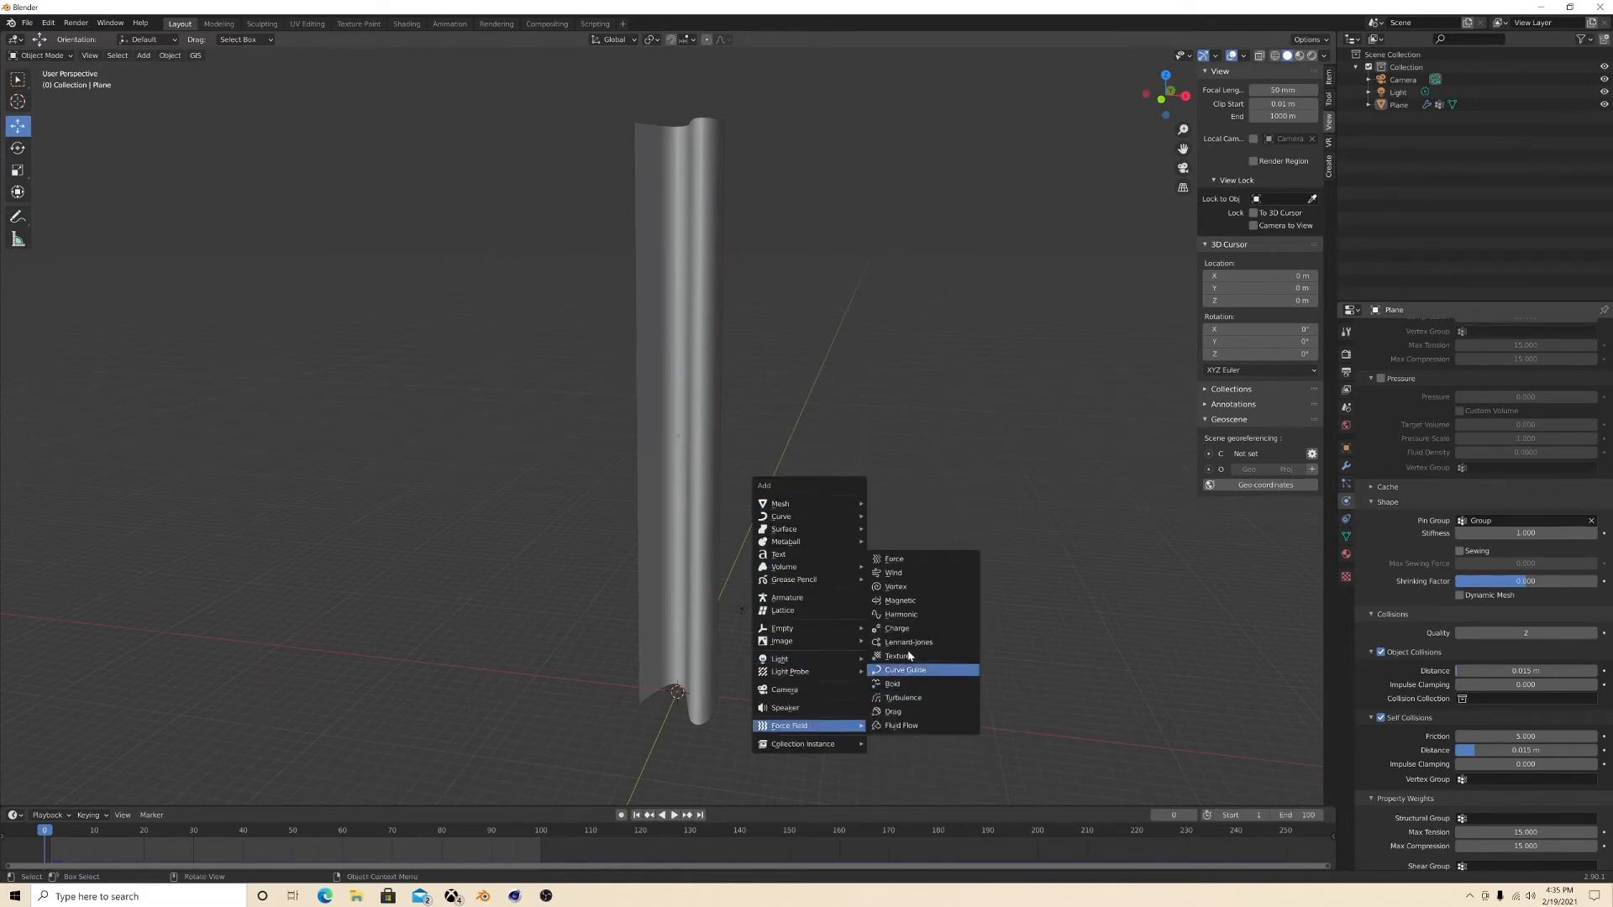
Step: Add a wind force field at strength 126.5, replay the cloth and rewind to the start
click(893, 573)
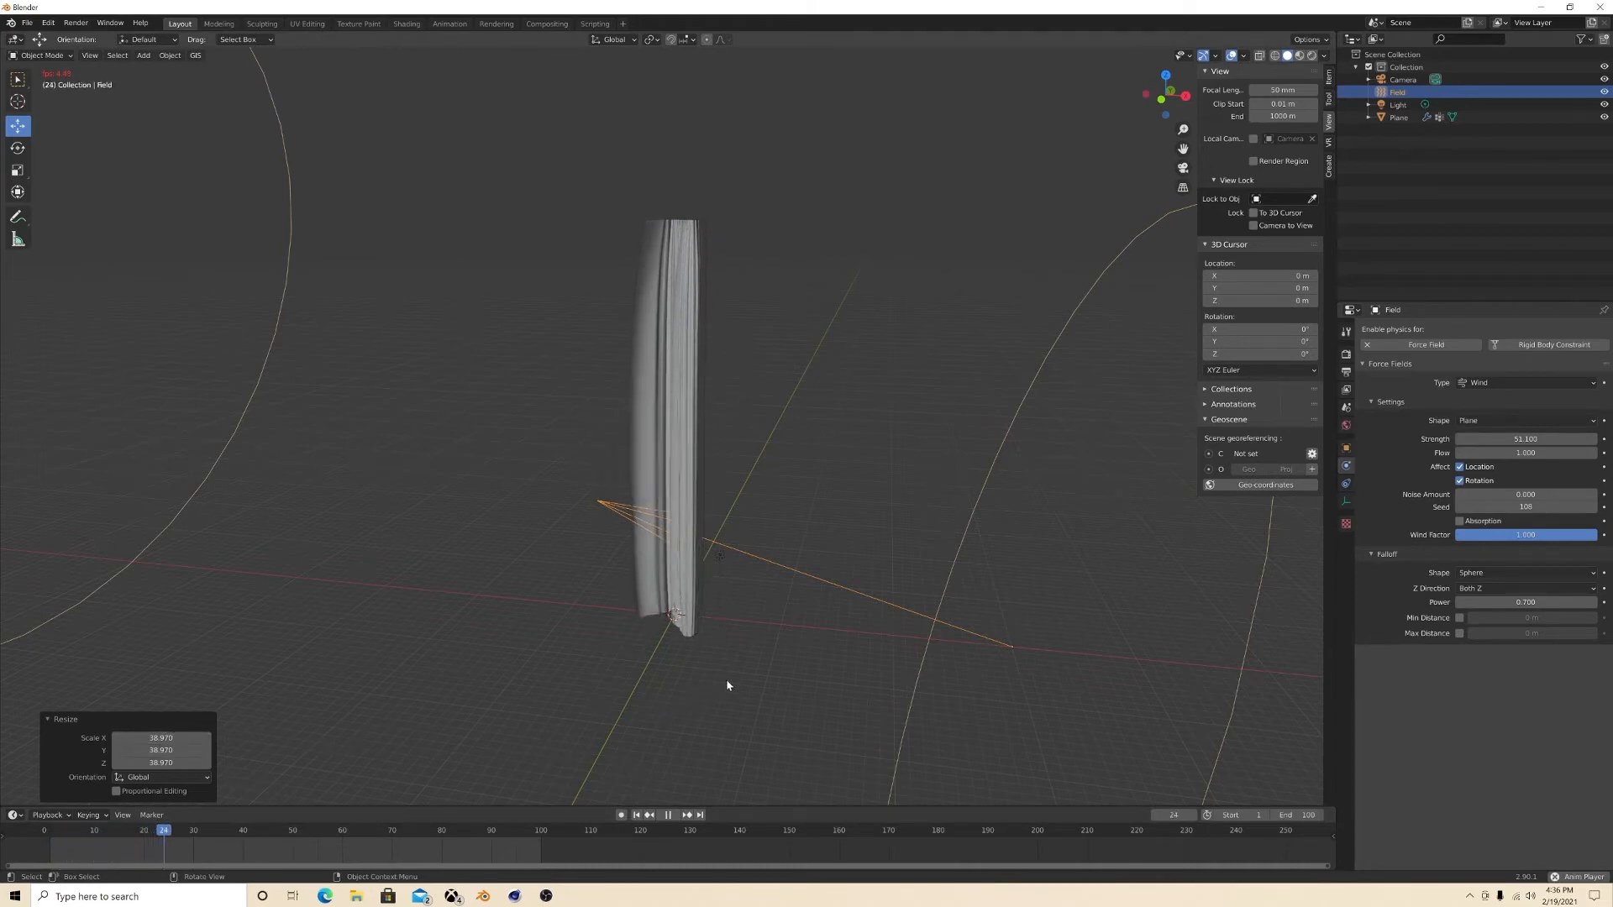
click(668, 815)
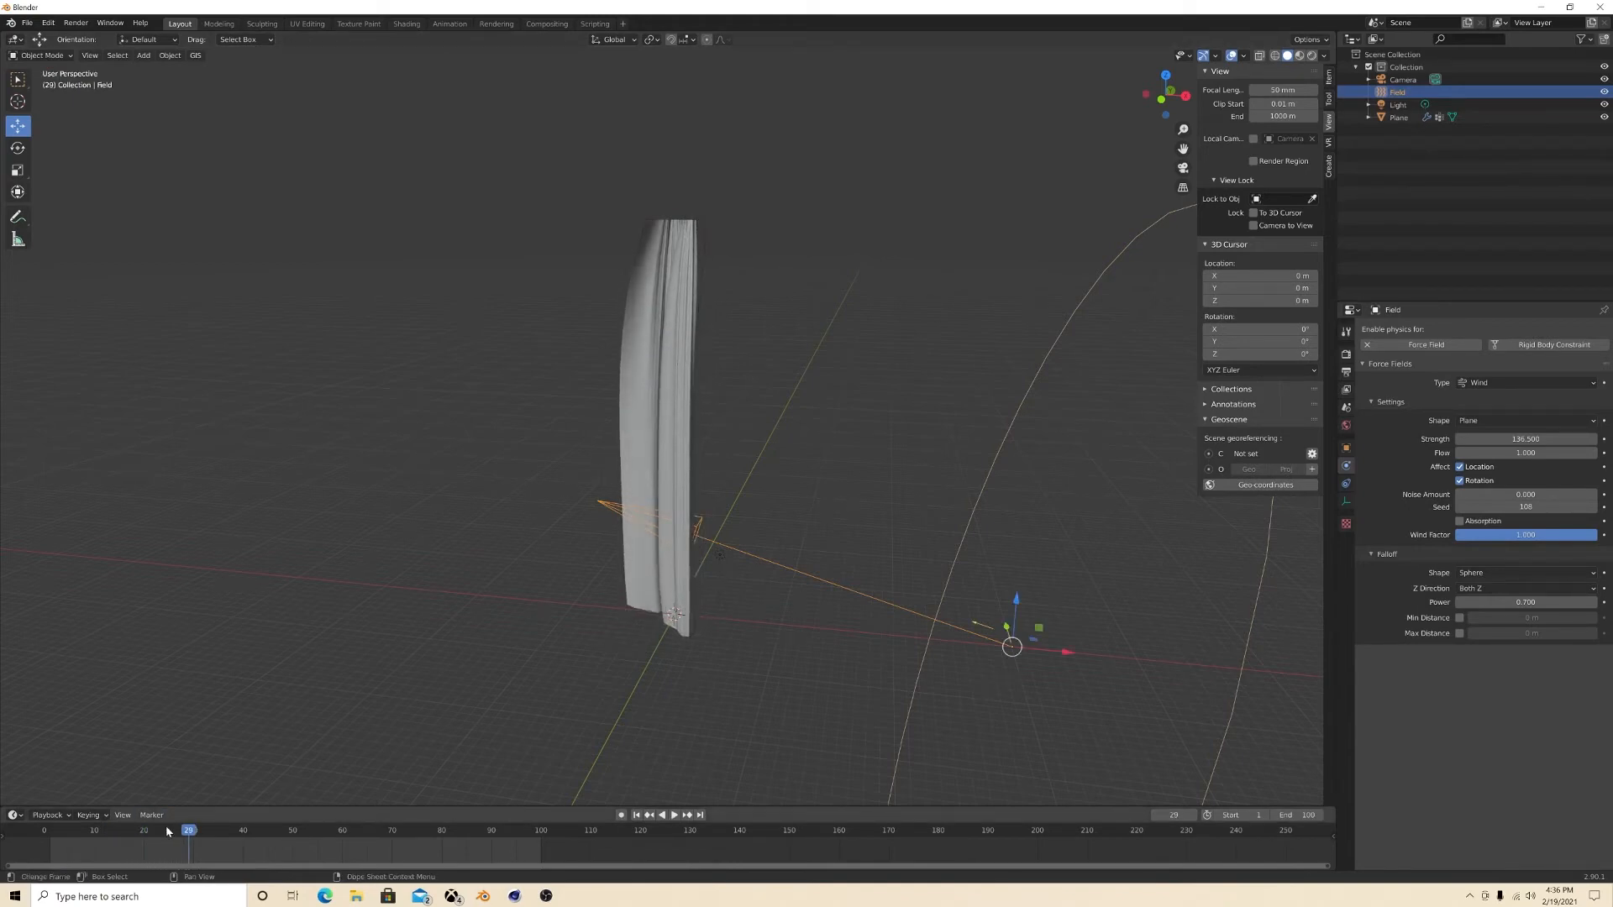
click(152, 815)
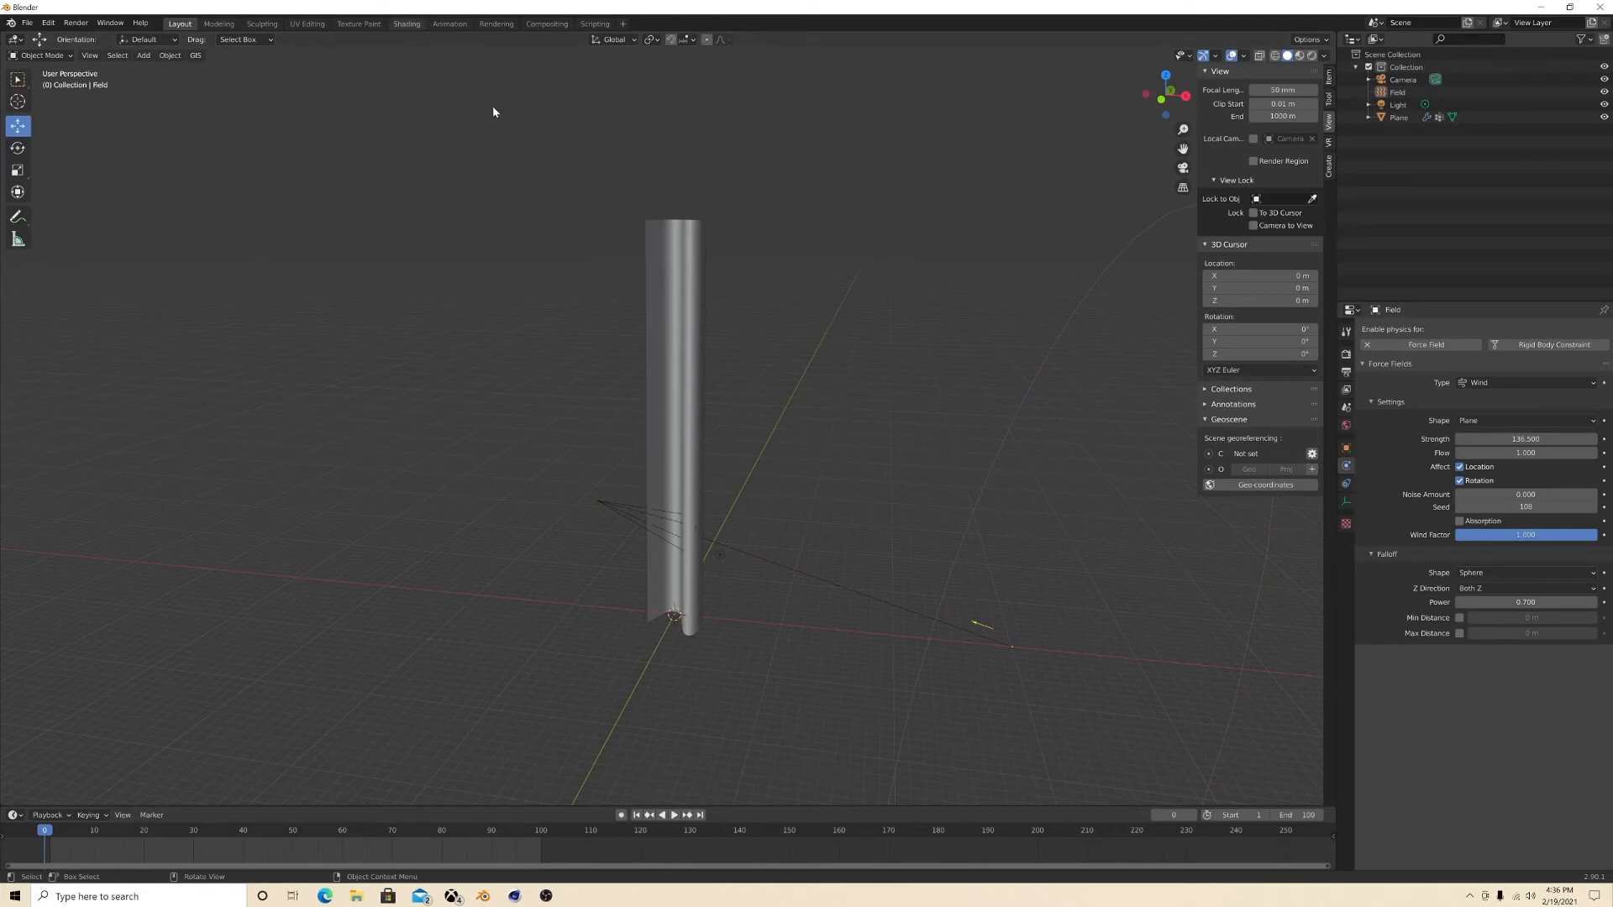
Step: Move the light out beside the banner and show the world background nodes in Shading
click(407, 24)
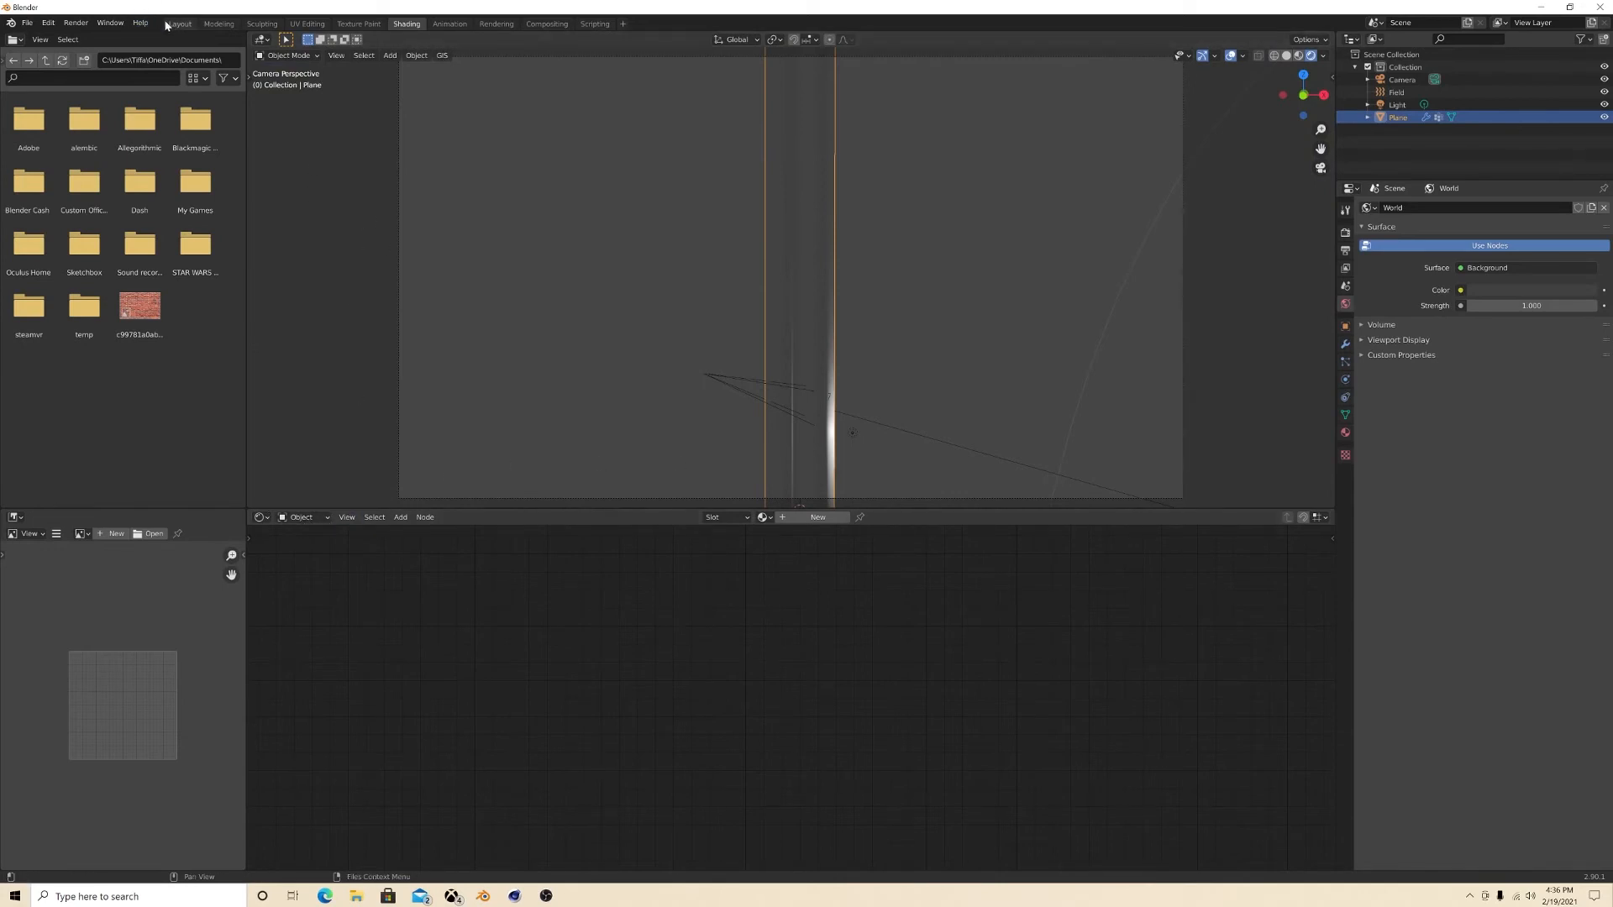
click(178, 23)
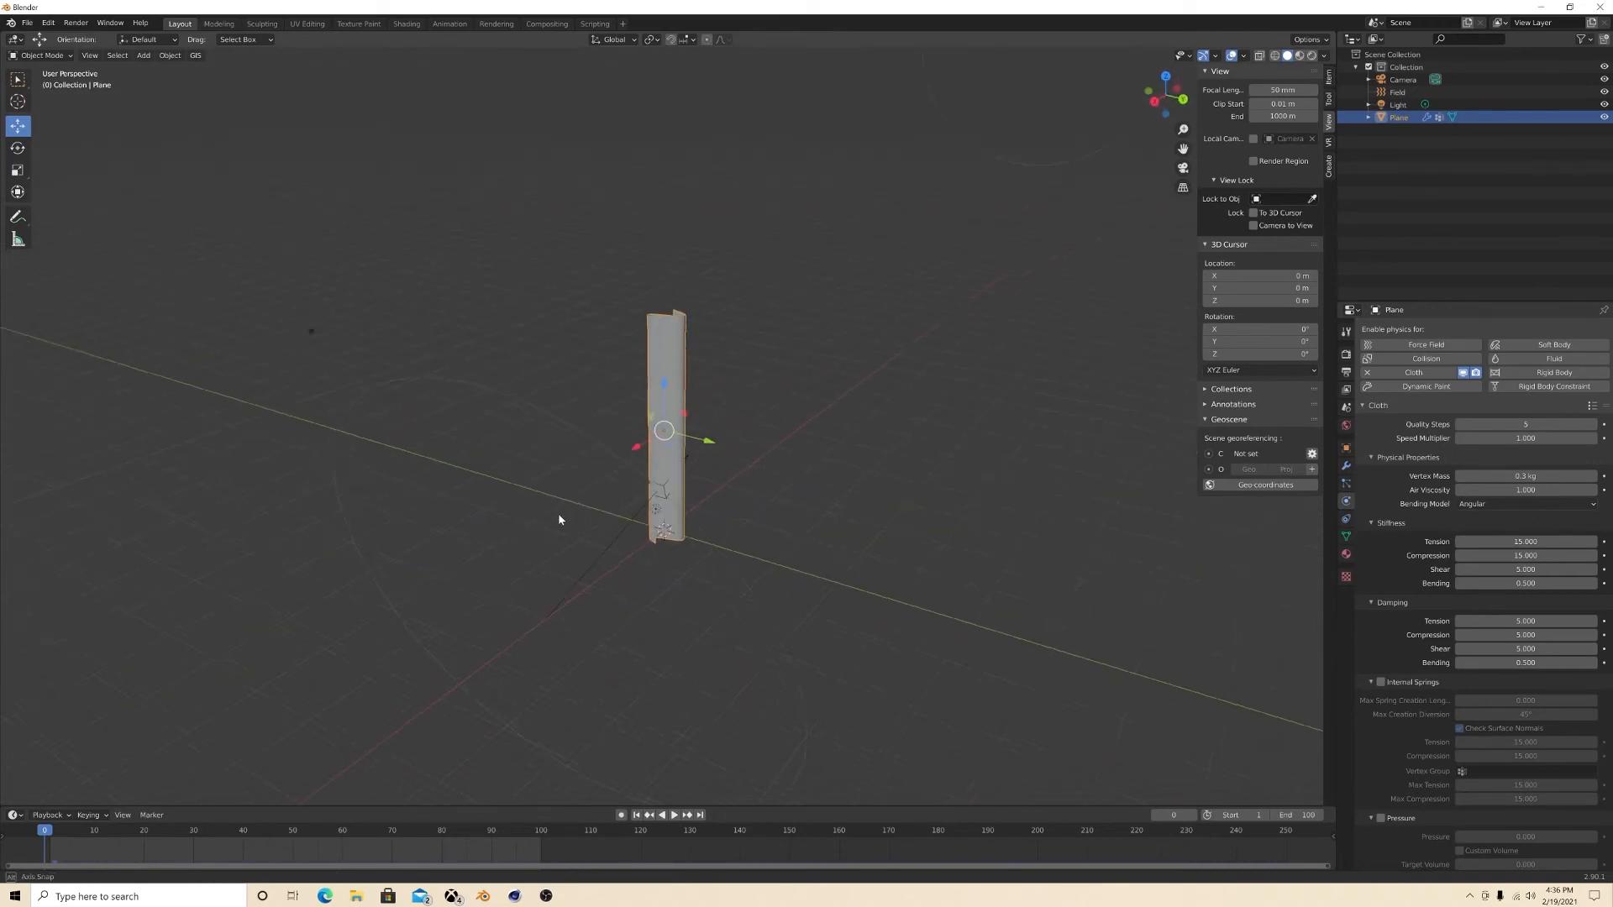
click(1397, 104)
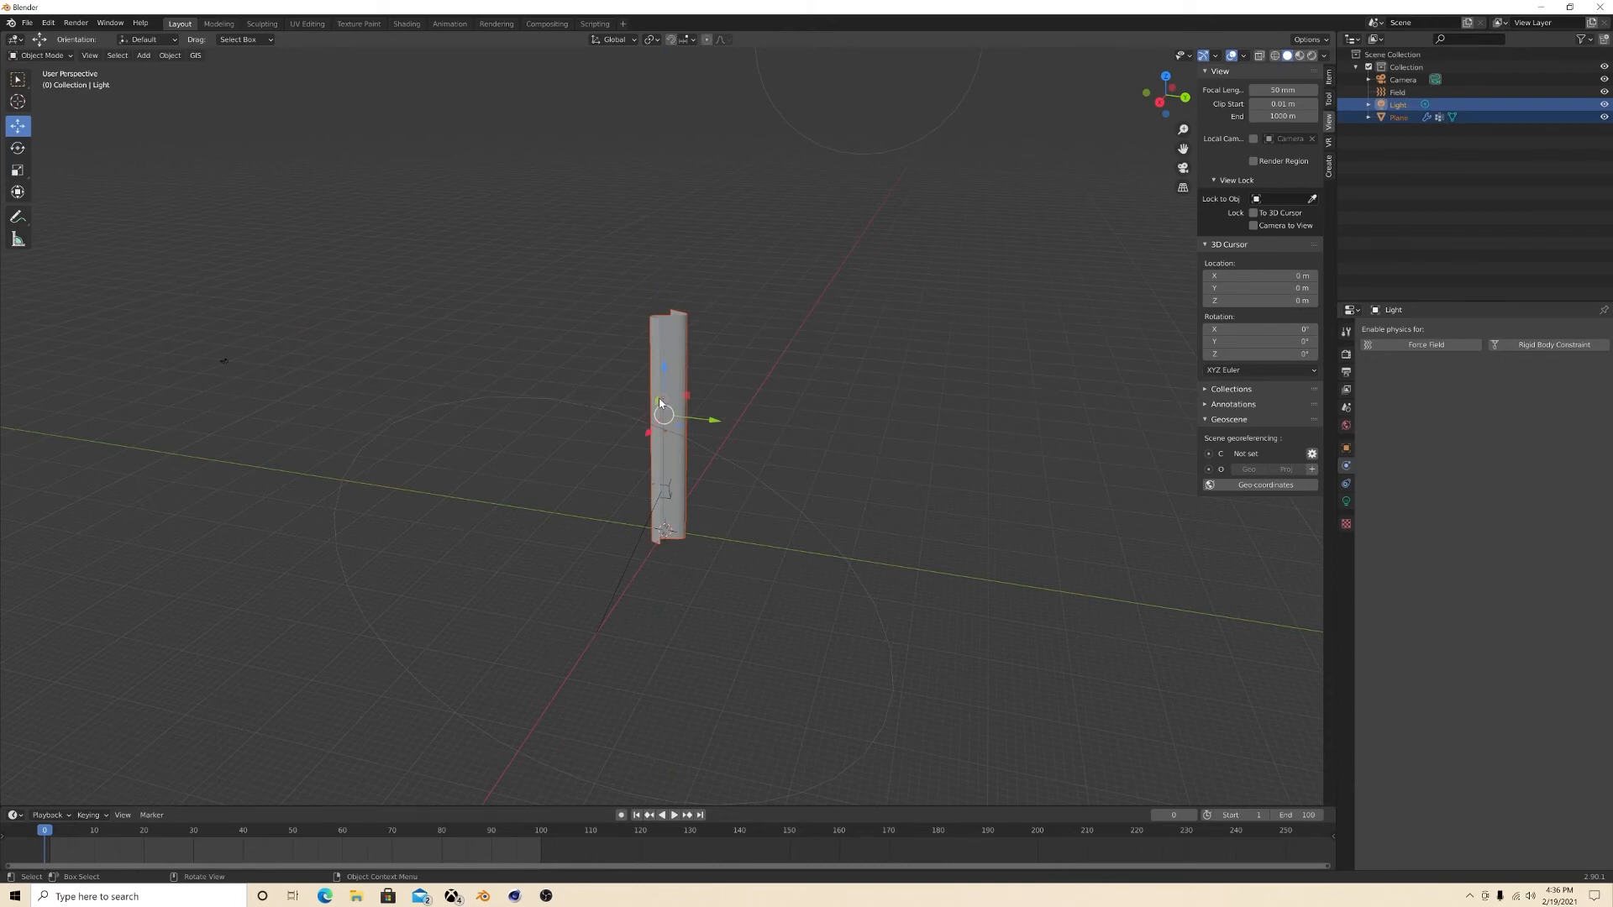
drag(687, 395, 647, 394)
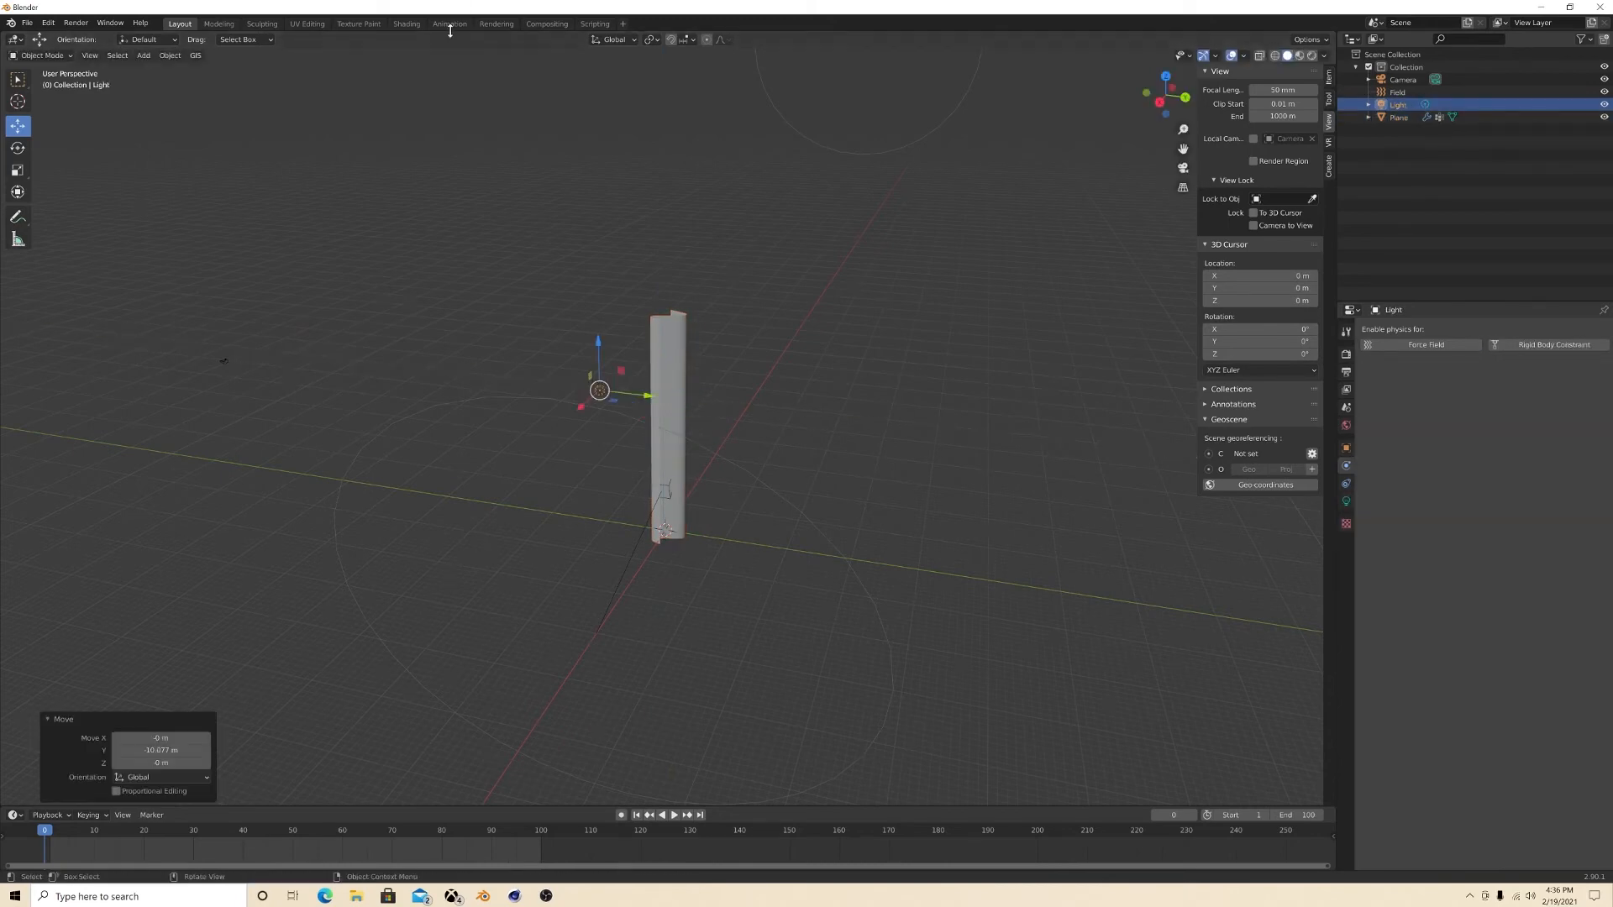
click(405, 23)
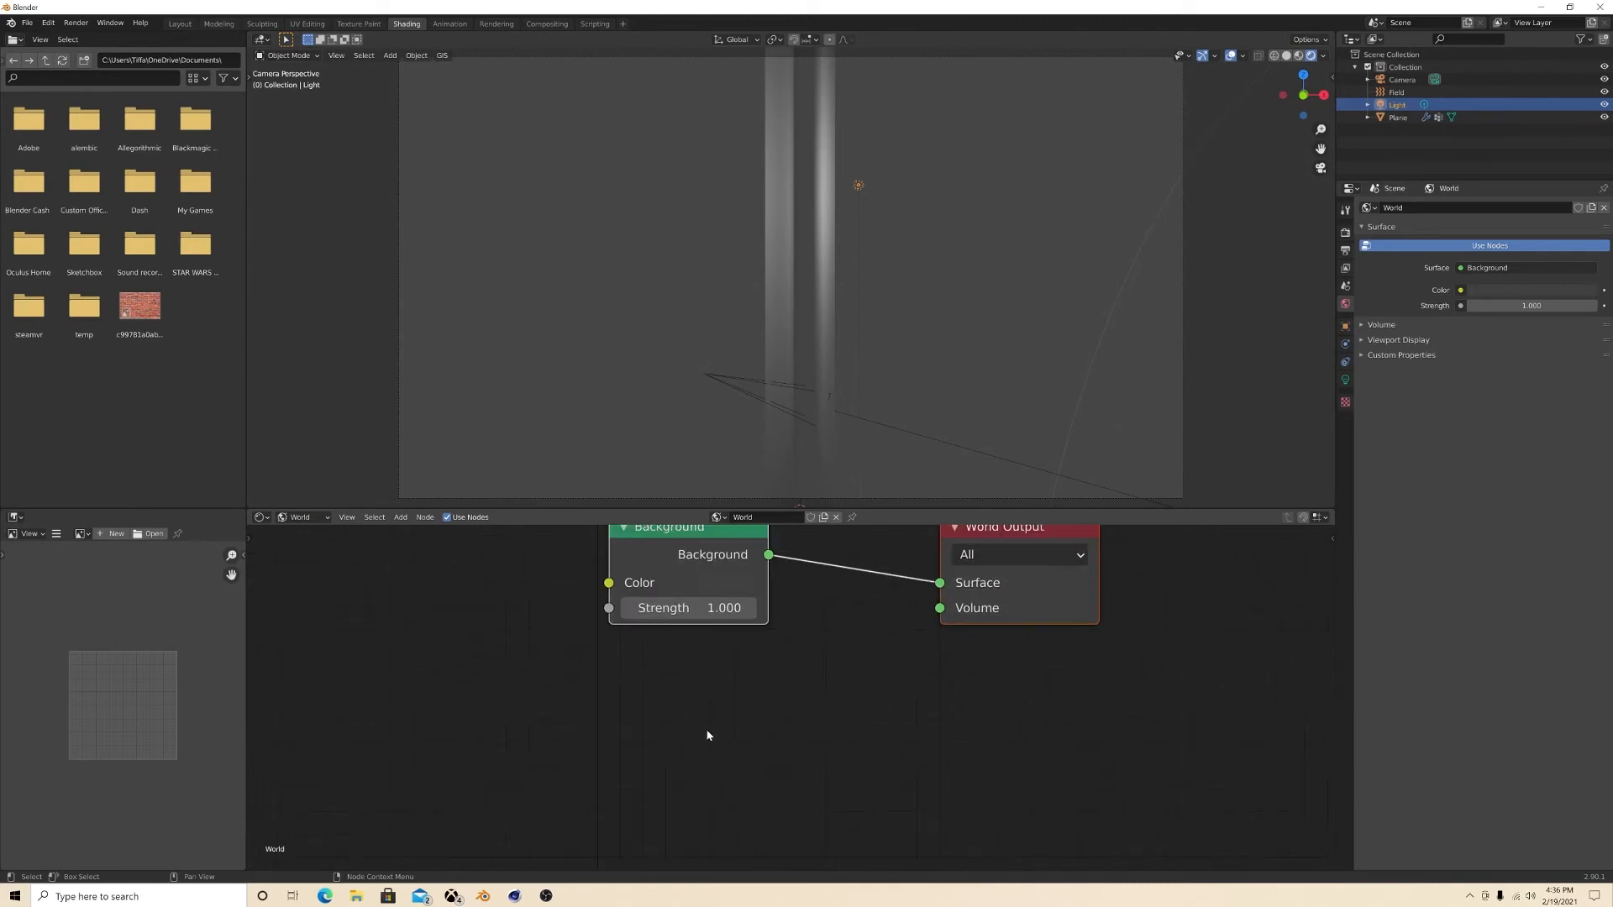
Step: Set world background strength to 0.2 and the banner's Principled BSDF base colour to dark red
drag(723, 608, 638, 608)
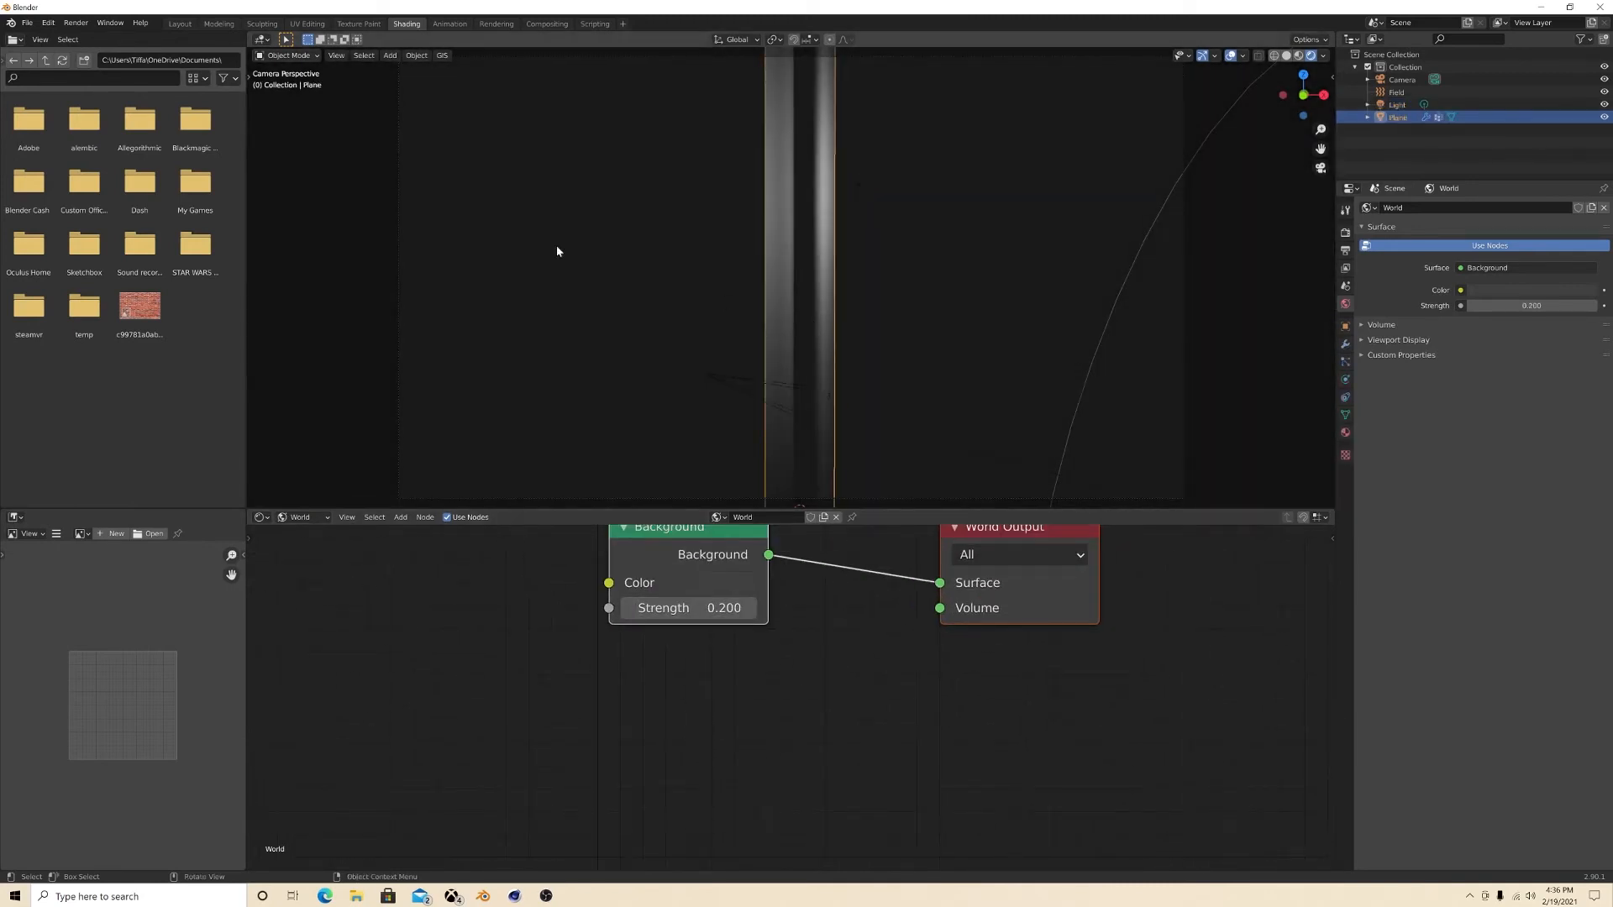
click(306, 517)
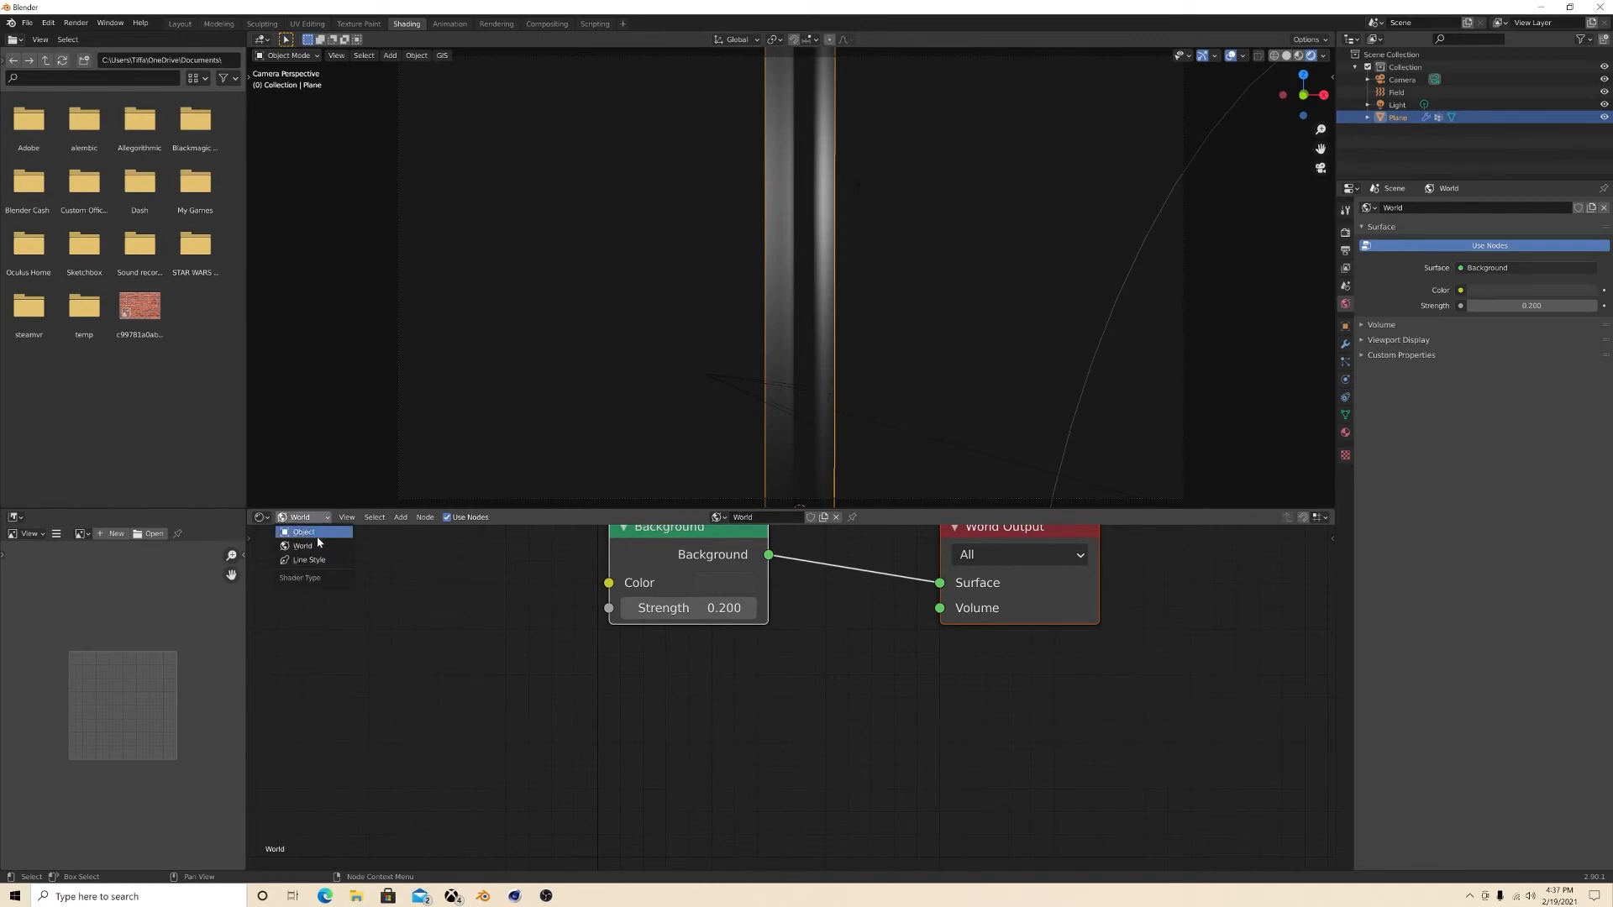
click(303, 532)
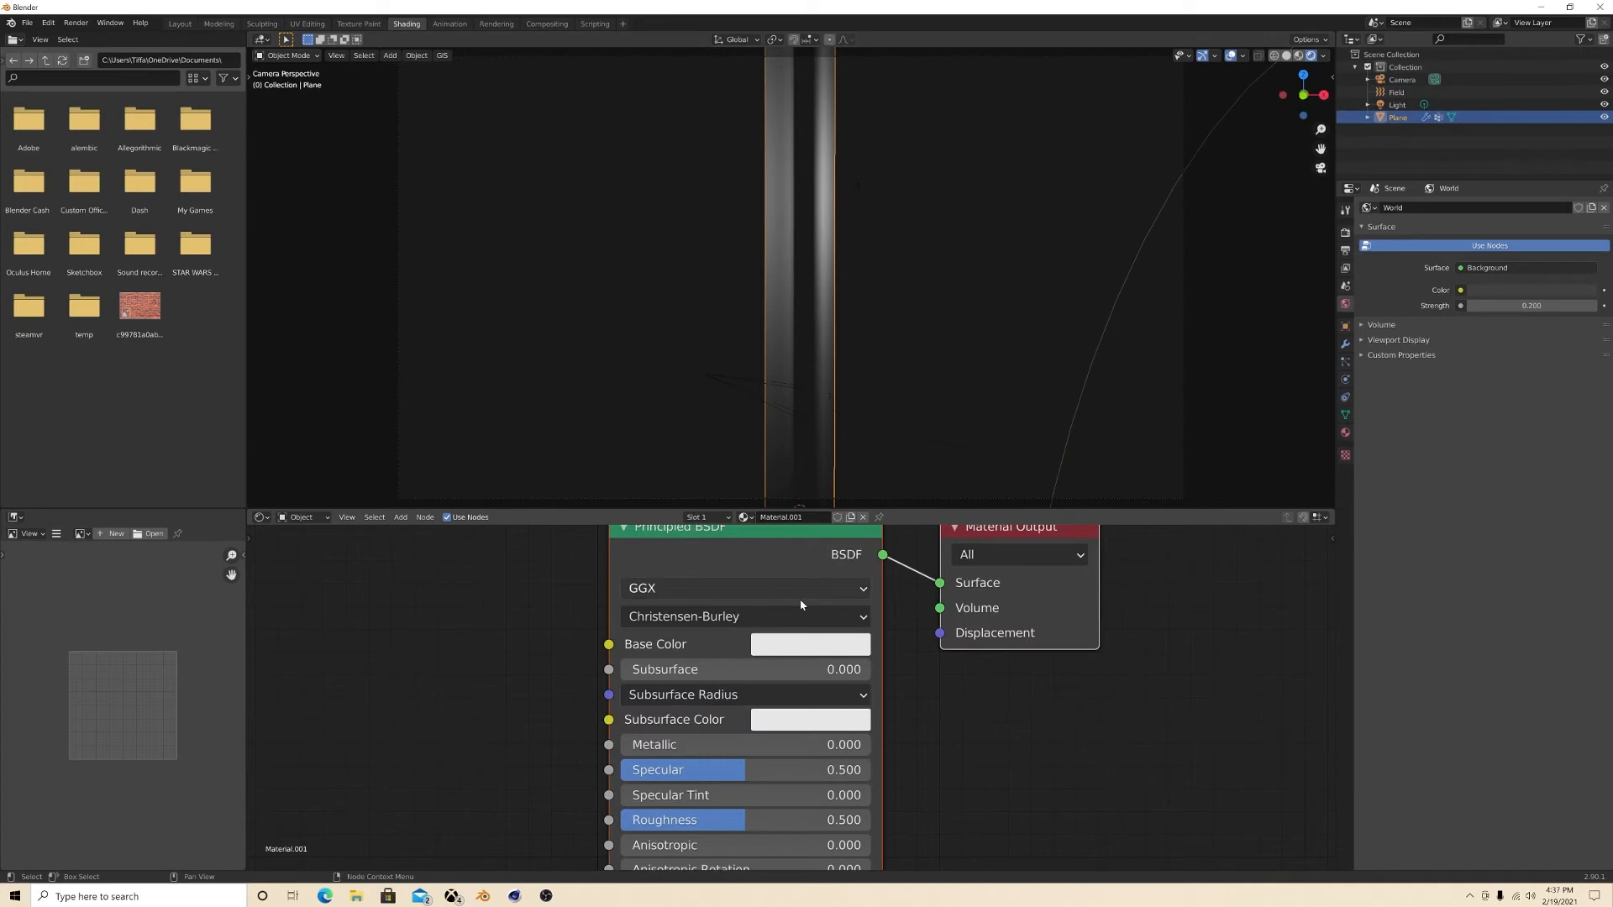
click(810, 645)
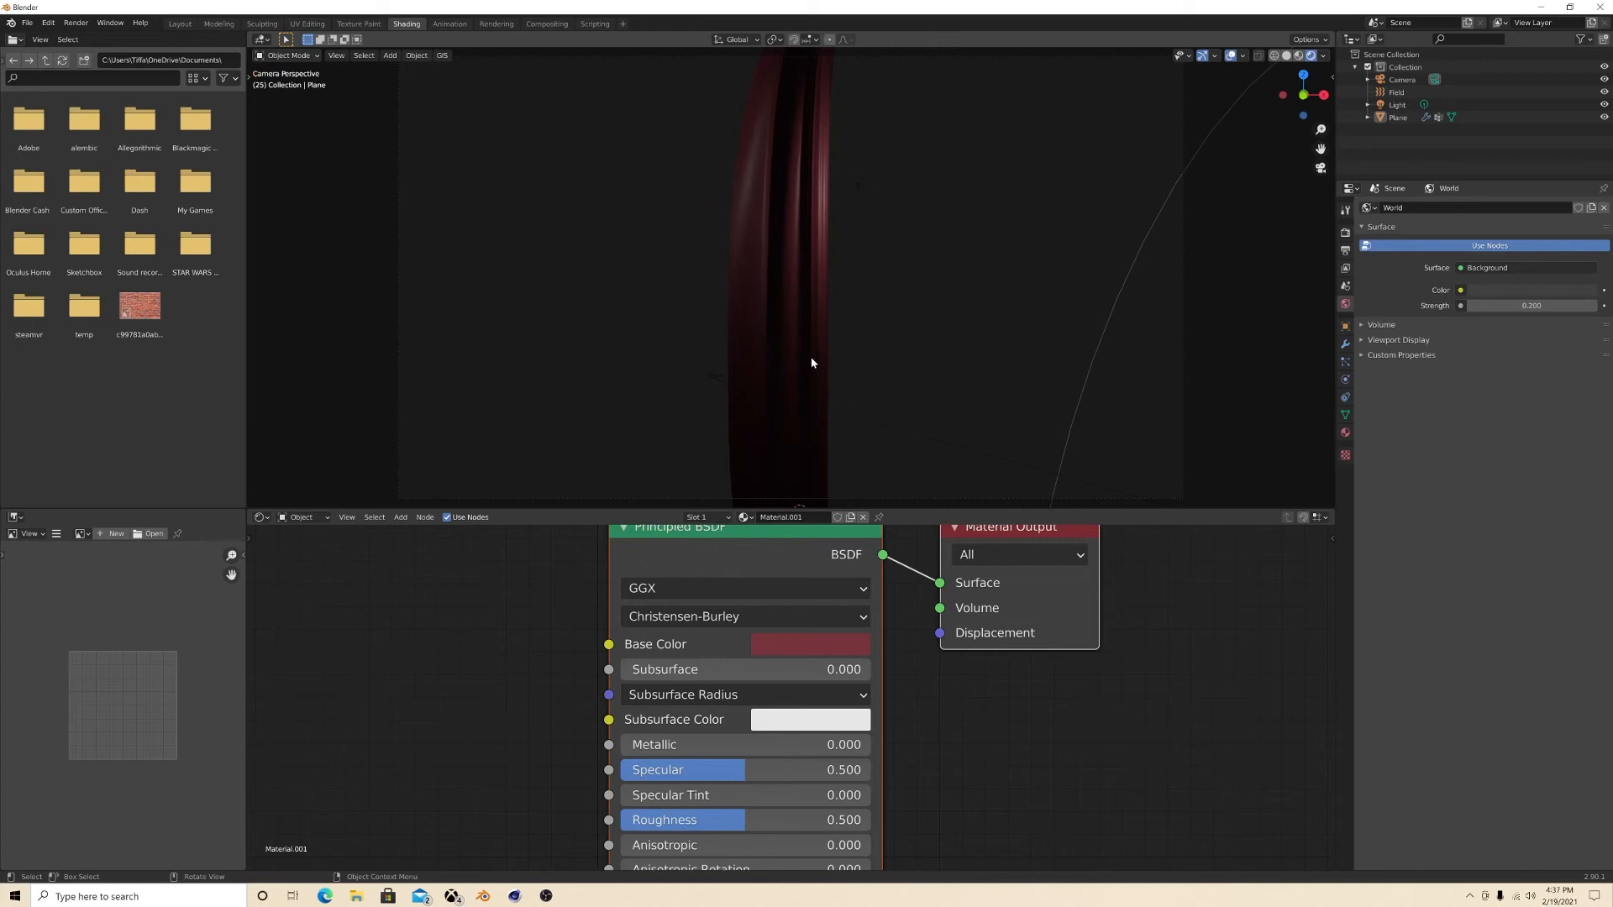
click(179, 22)
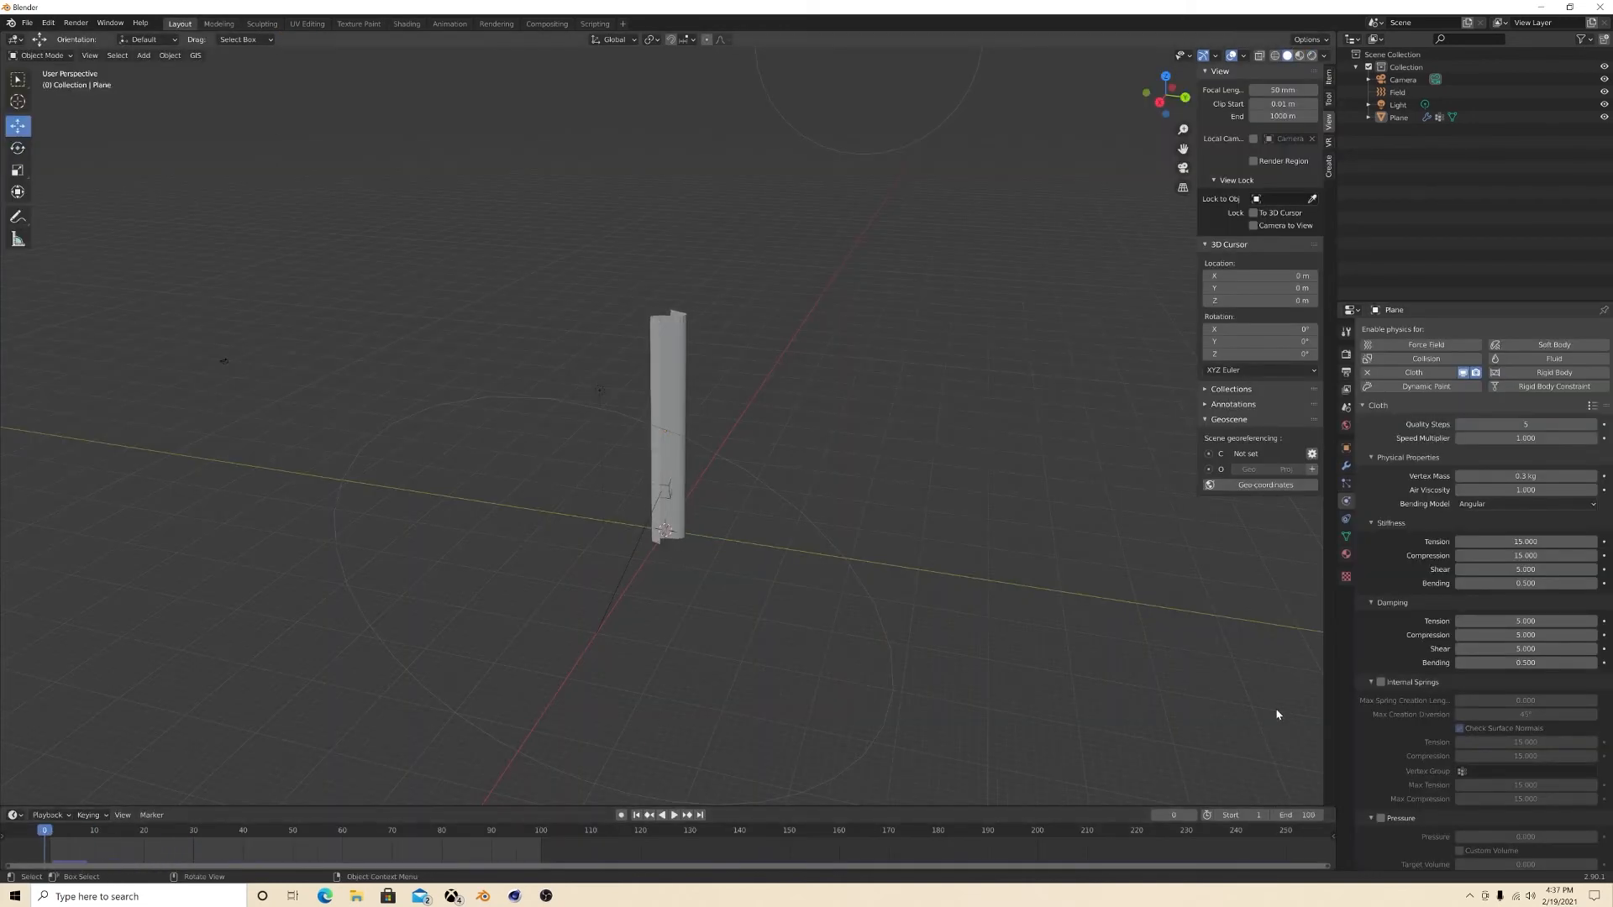
Step: Save the scene as Banner.blend and review the banner in the Shading and Layout workspaces
key(ctrl+s)
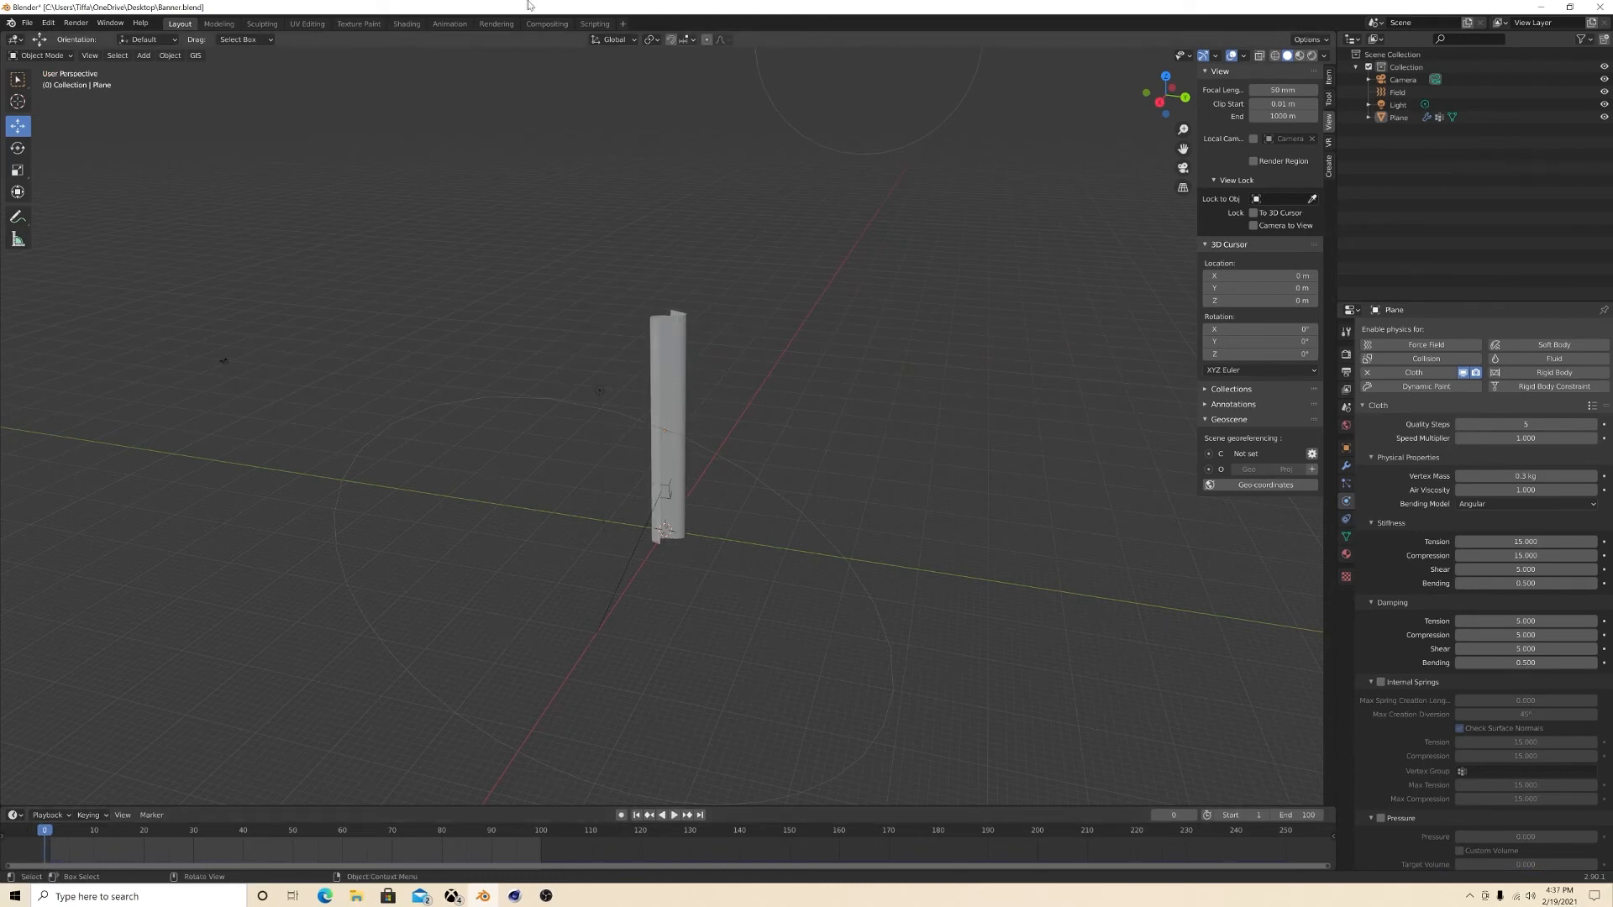
click(405, 23)
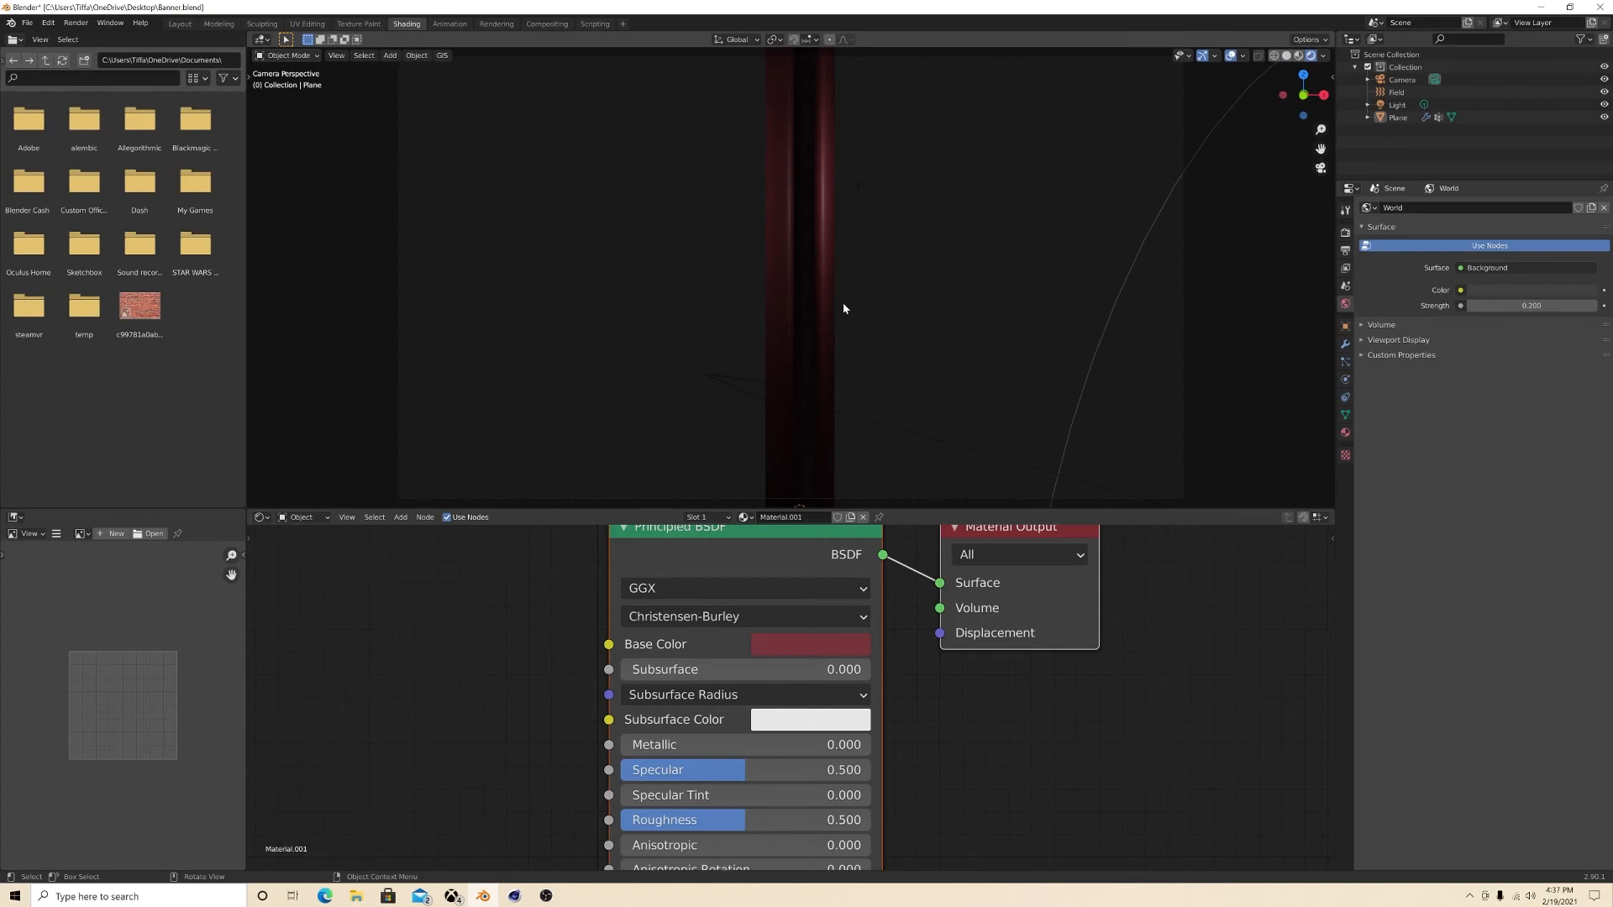
mouse_move(505, 285)
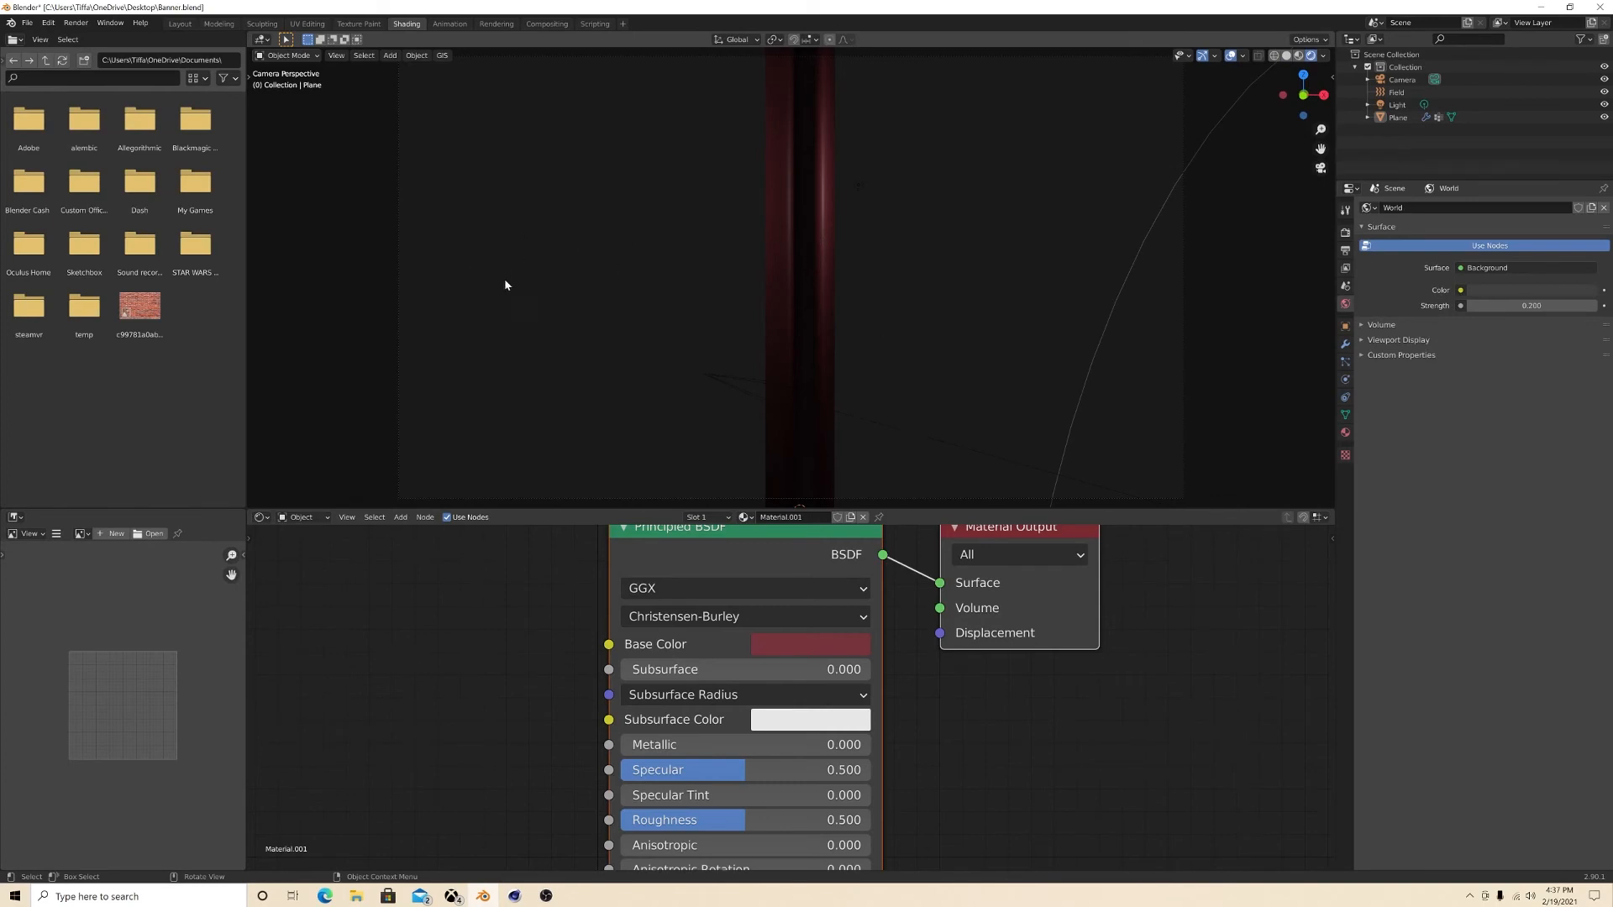
mouse_move(192, 28)
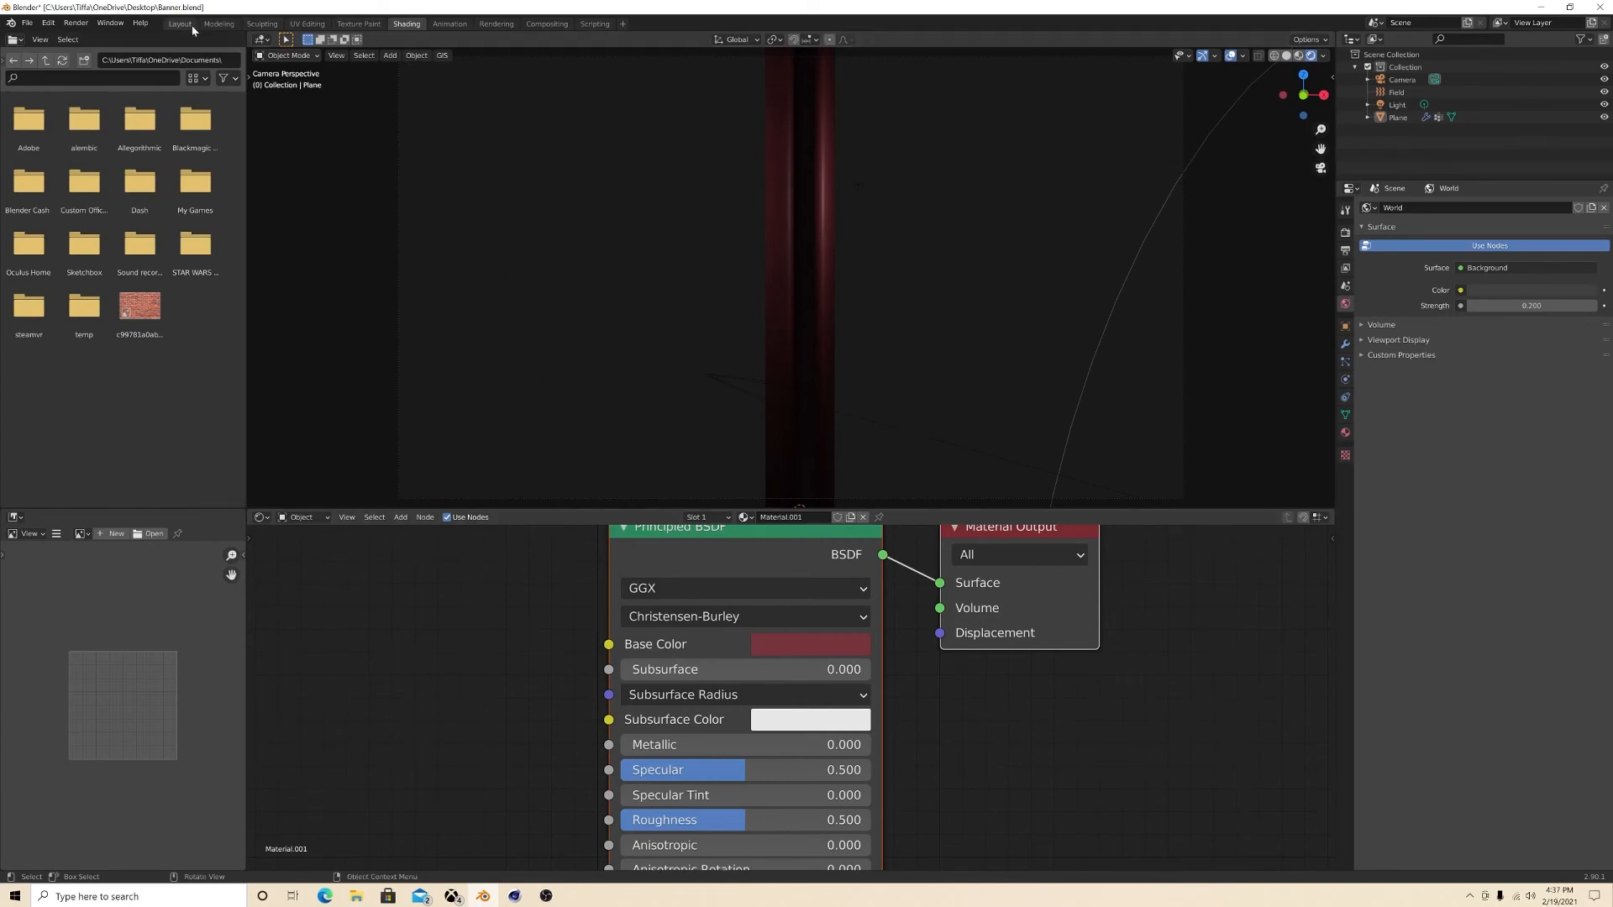
click(178, 23)
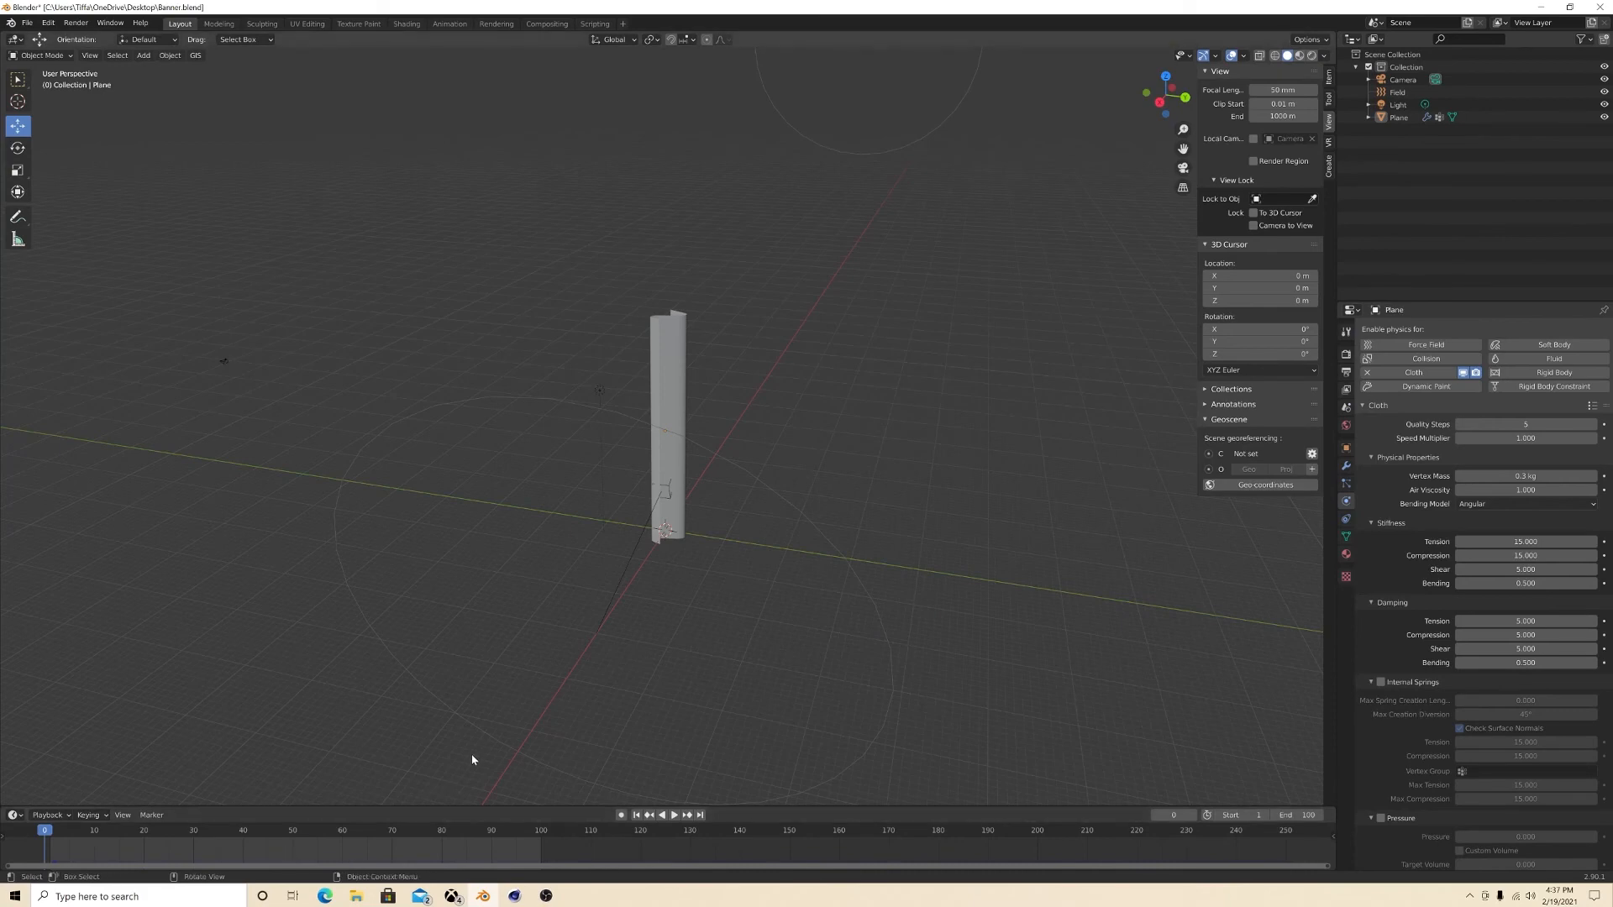
click(407, 24)
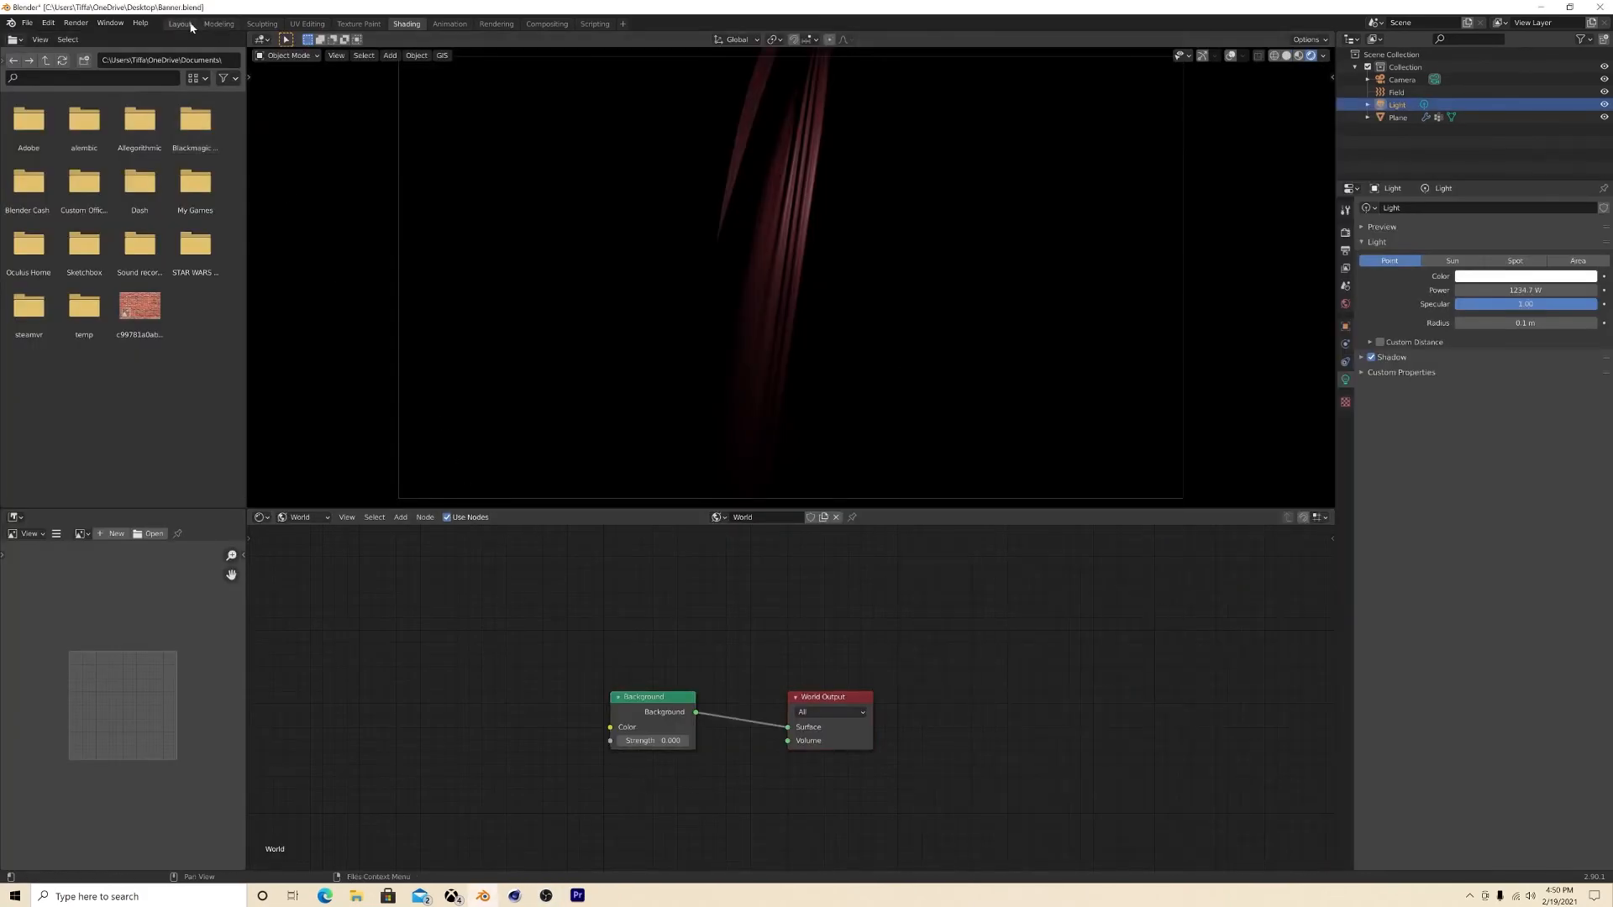
click(178, 22)
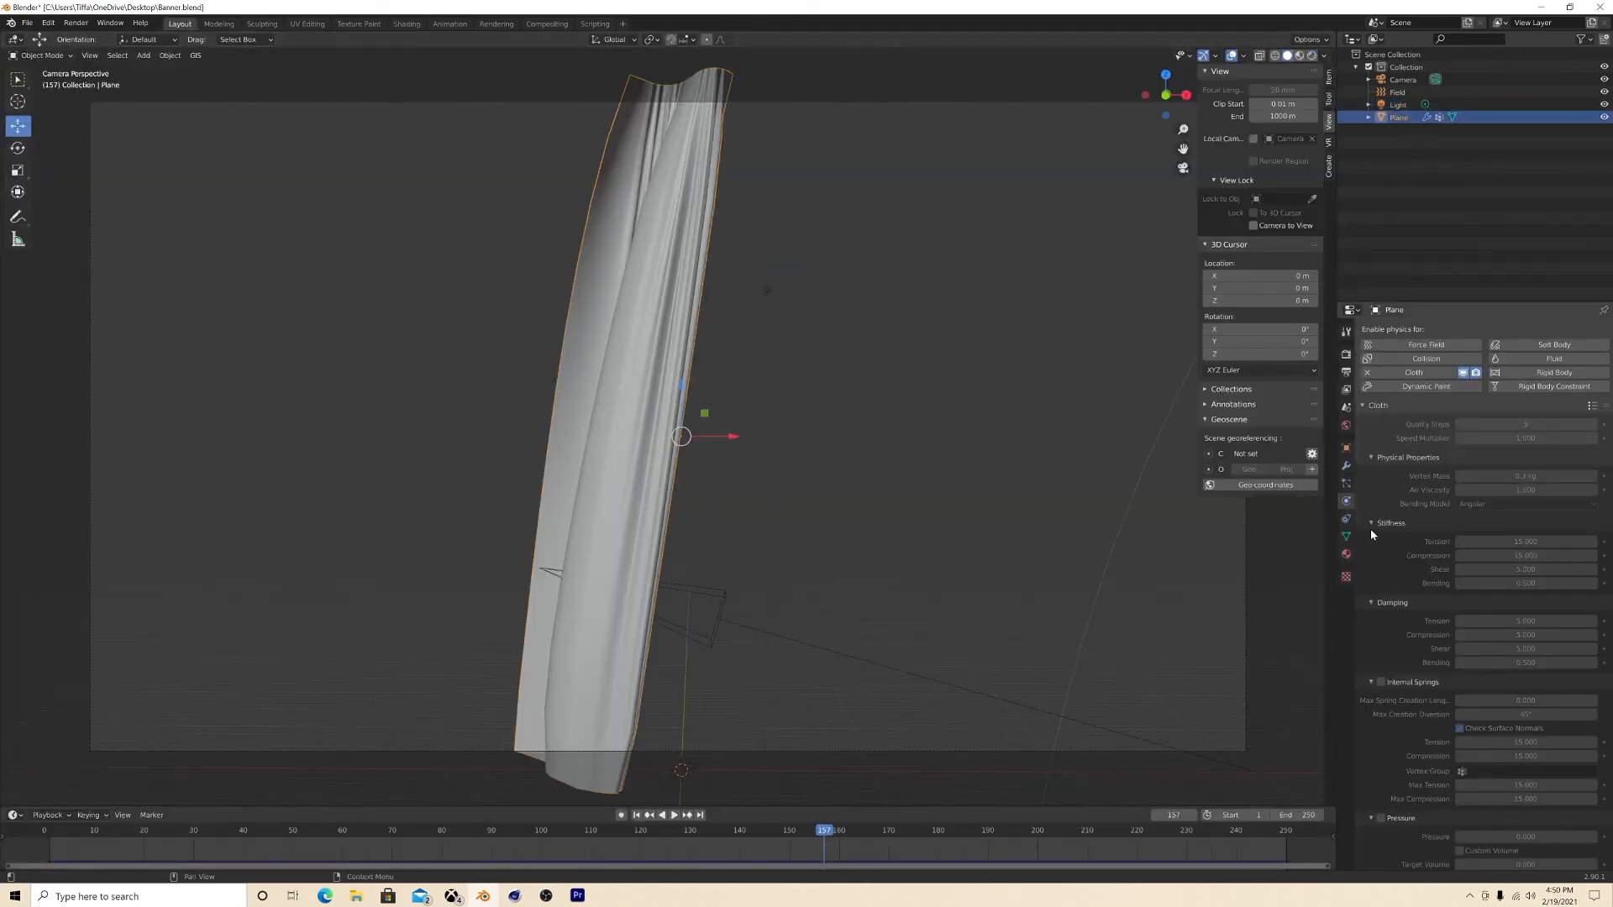
Step: Scroll the cloth physics panel down to the Cache section for baking all 250 frames
scroll(down, 3)
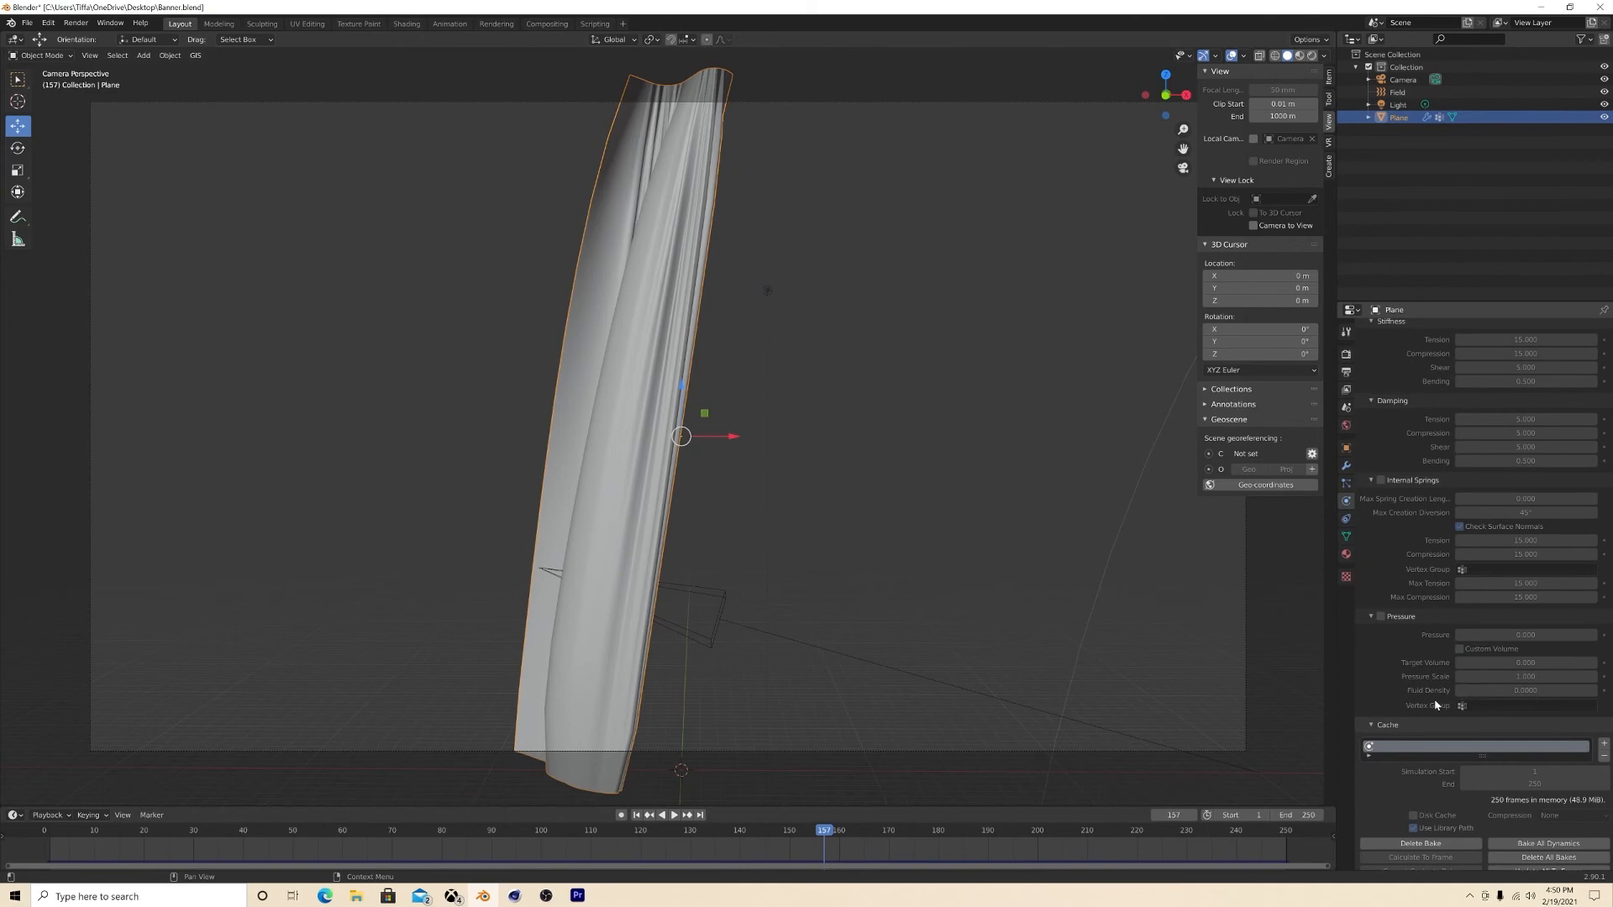
scroll(down, 3)
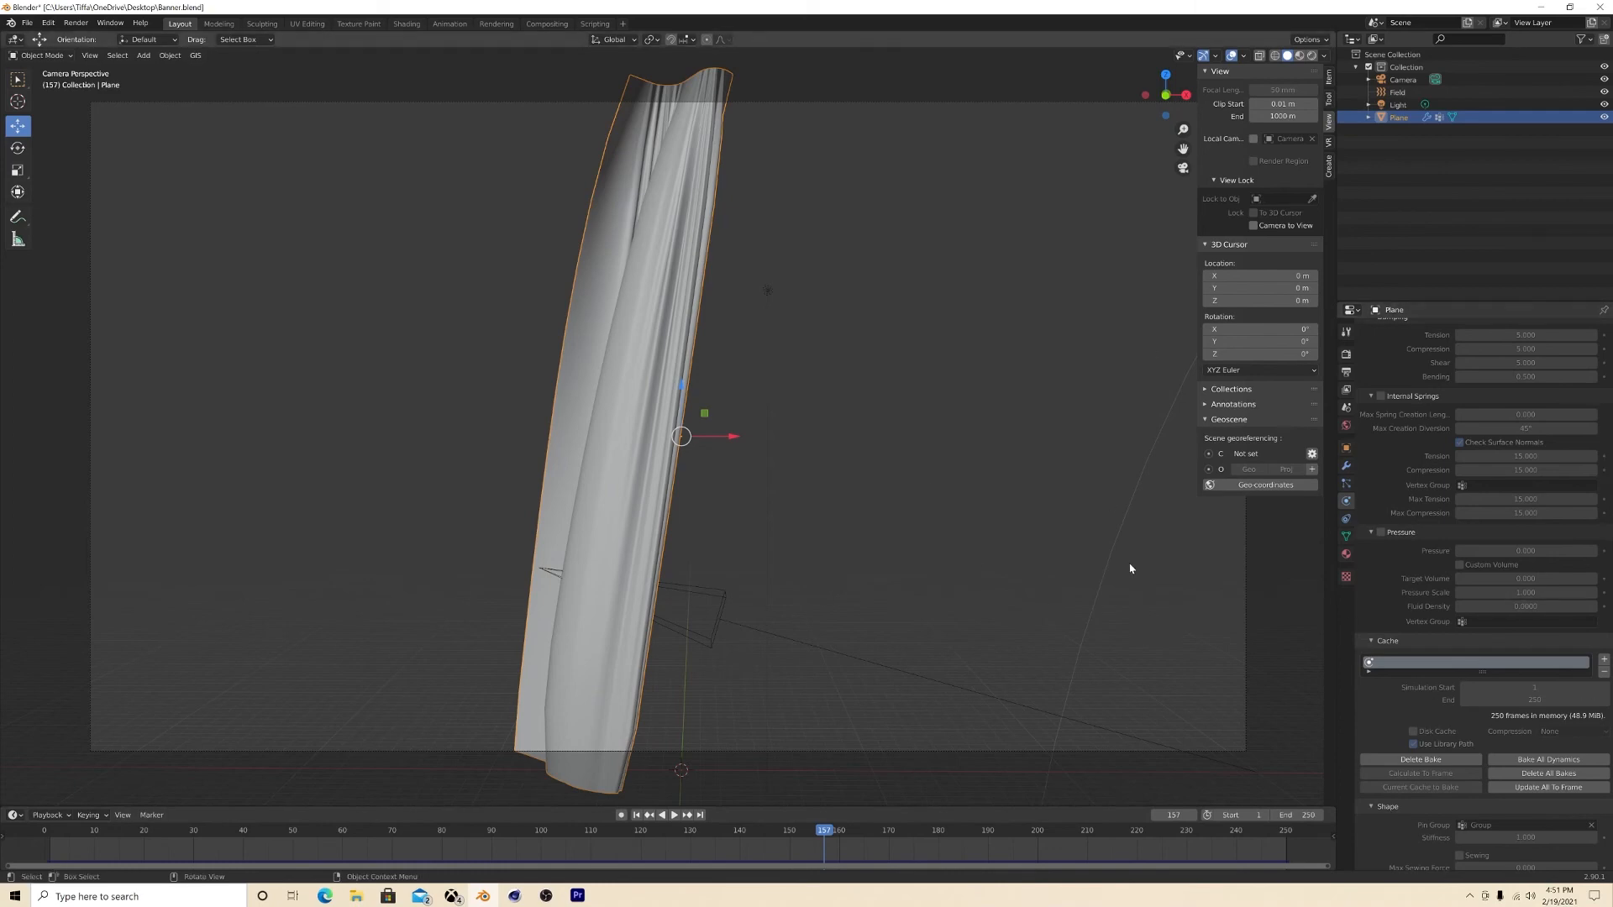
mouse_move(363, 119)
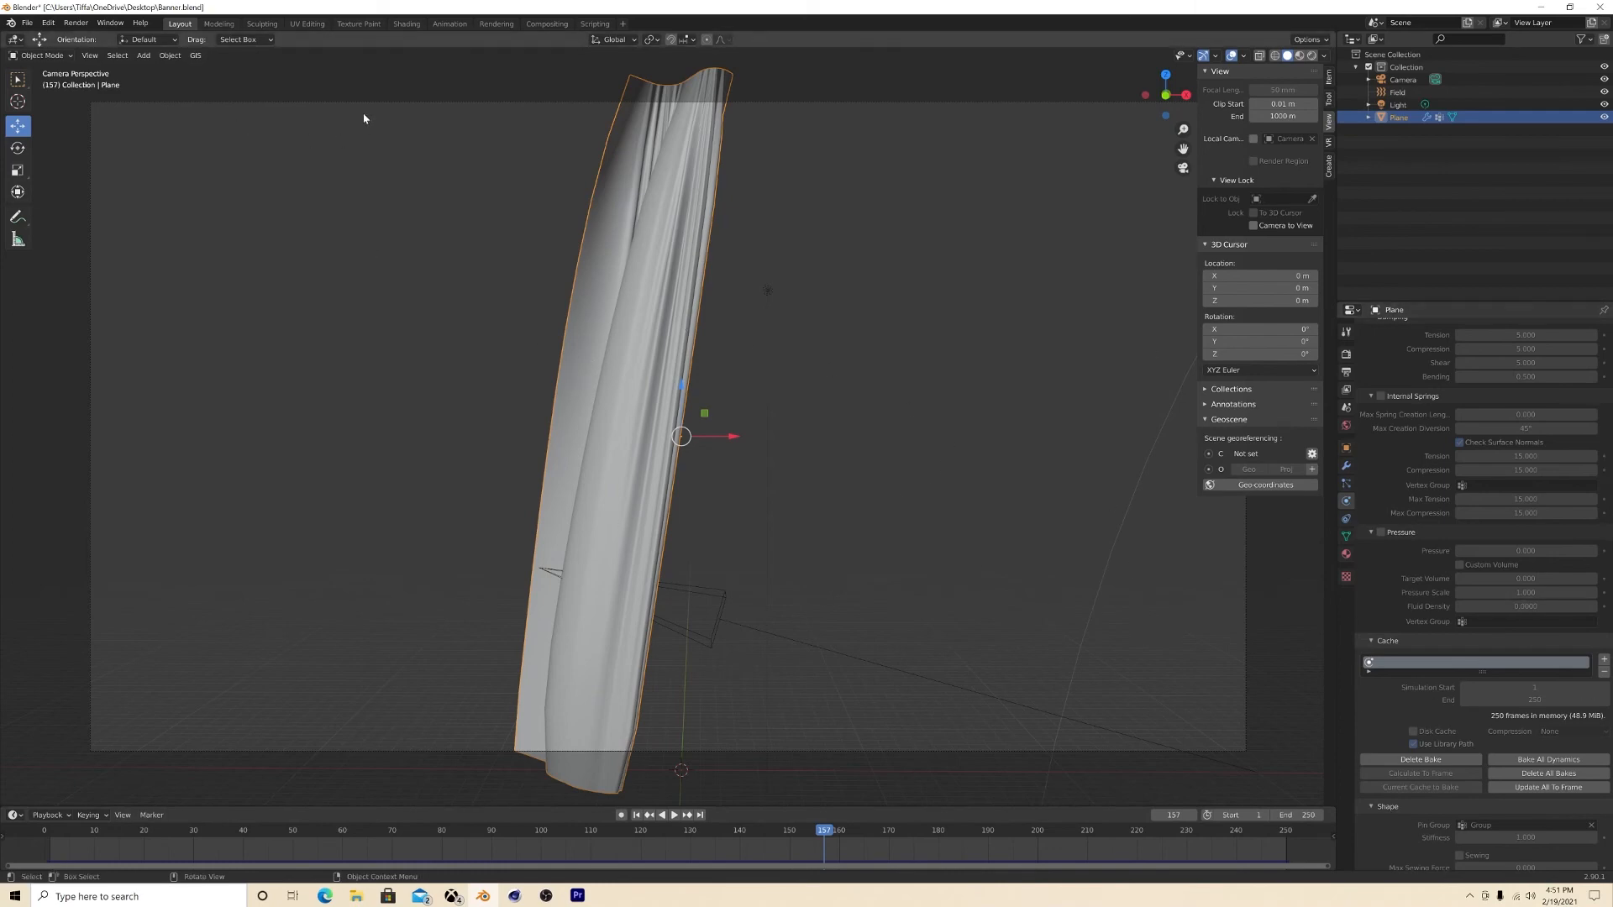